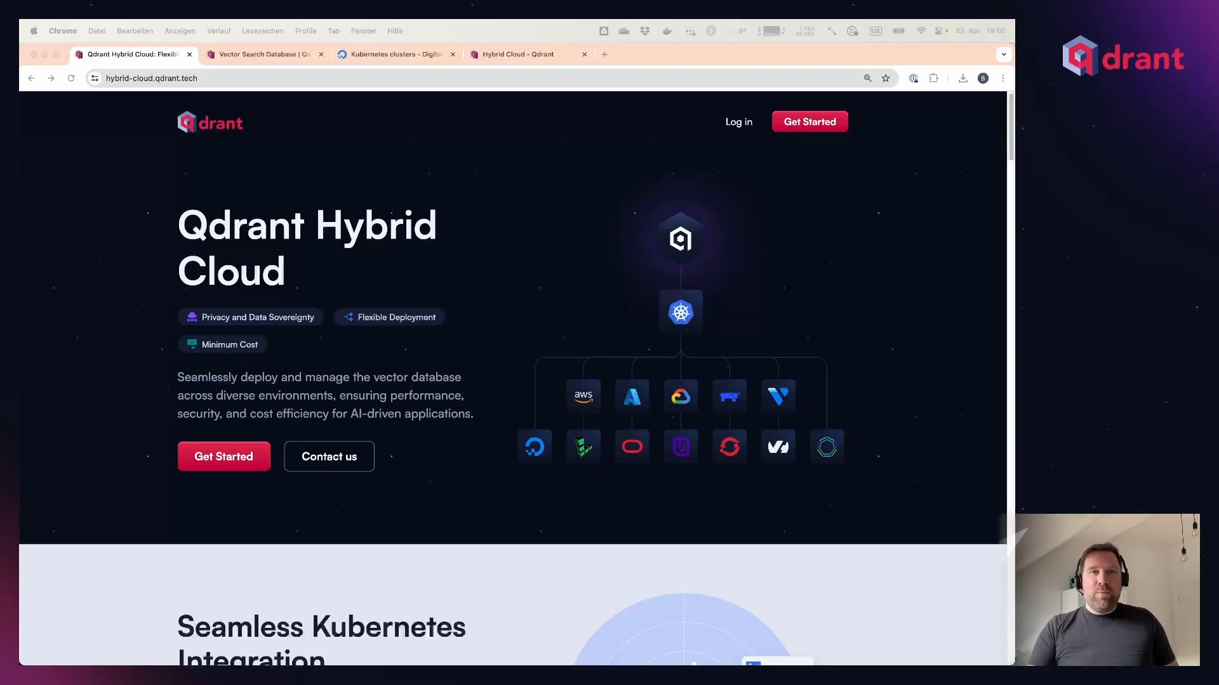
Open the qdrant-hybrid-ba-example Kubernetes cluster's details page in DigitalOcean
click(392, 55)
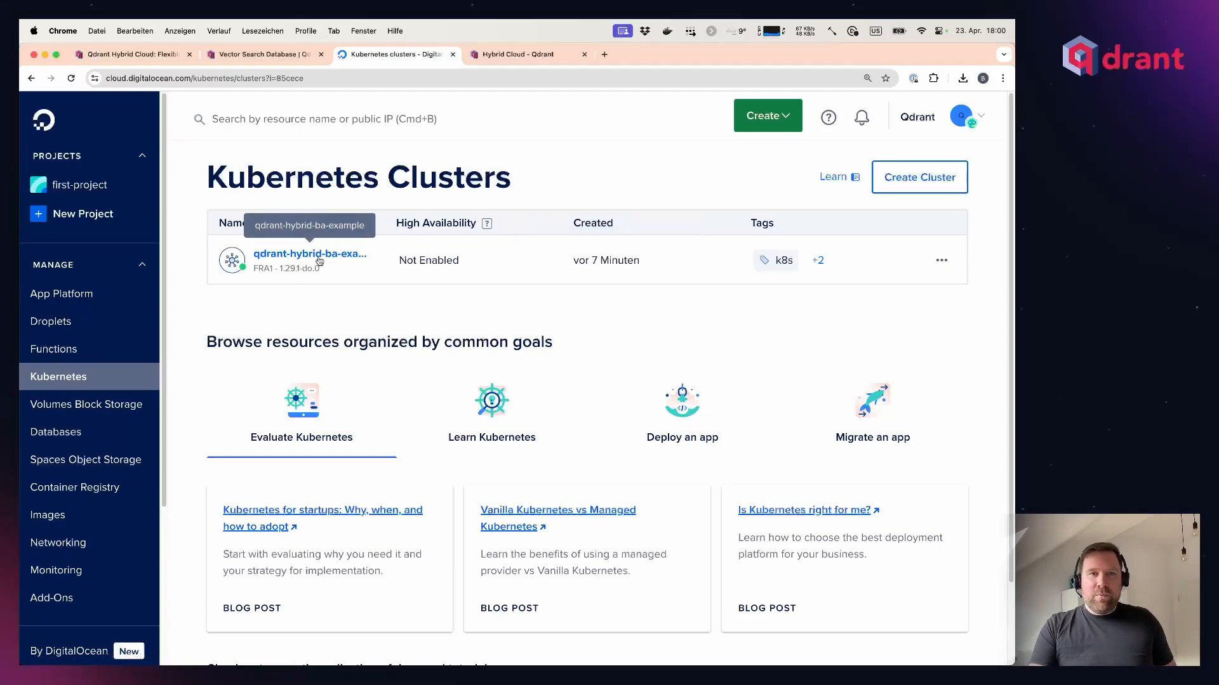
click(309, 254)
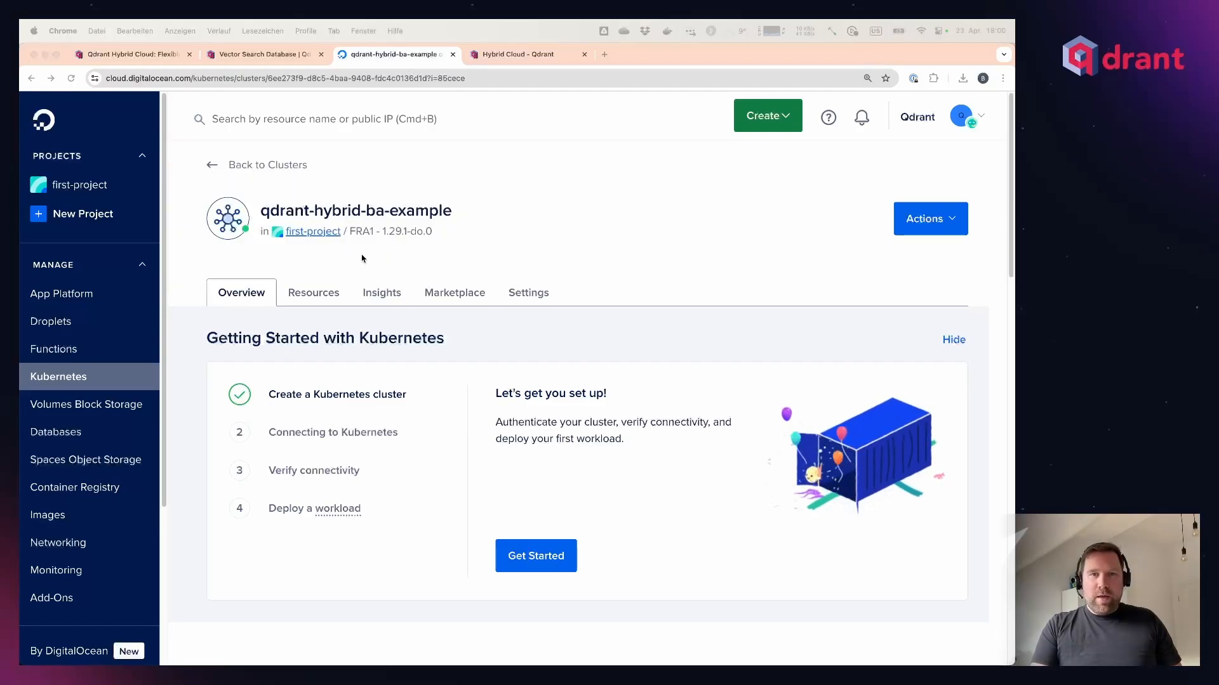
mouse_move(497, 372)
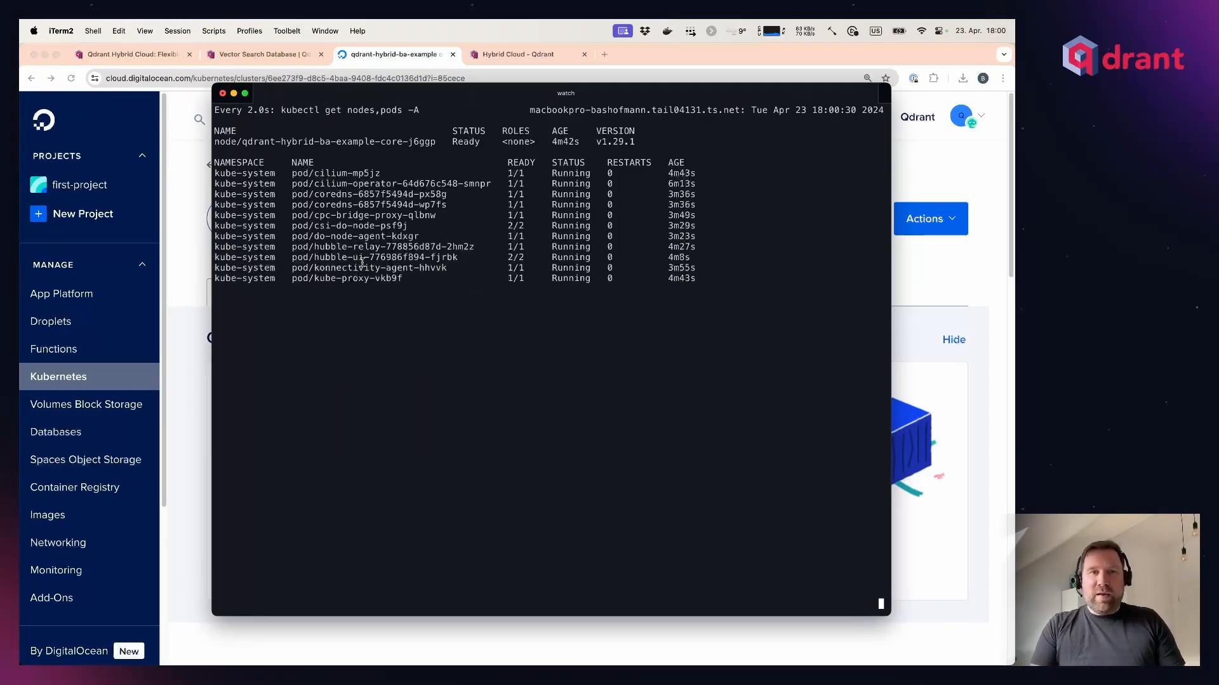
mouse_move(314, 353)
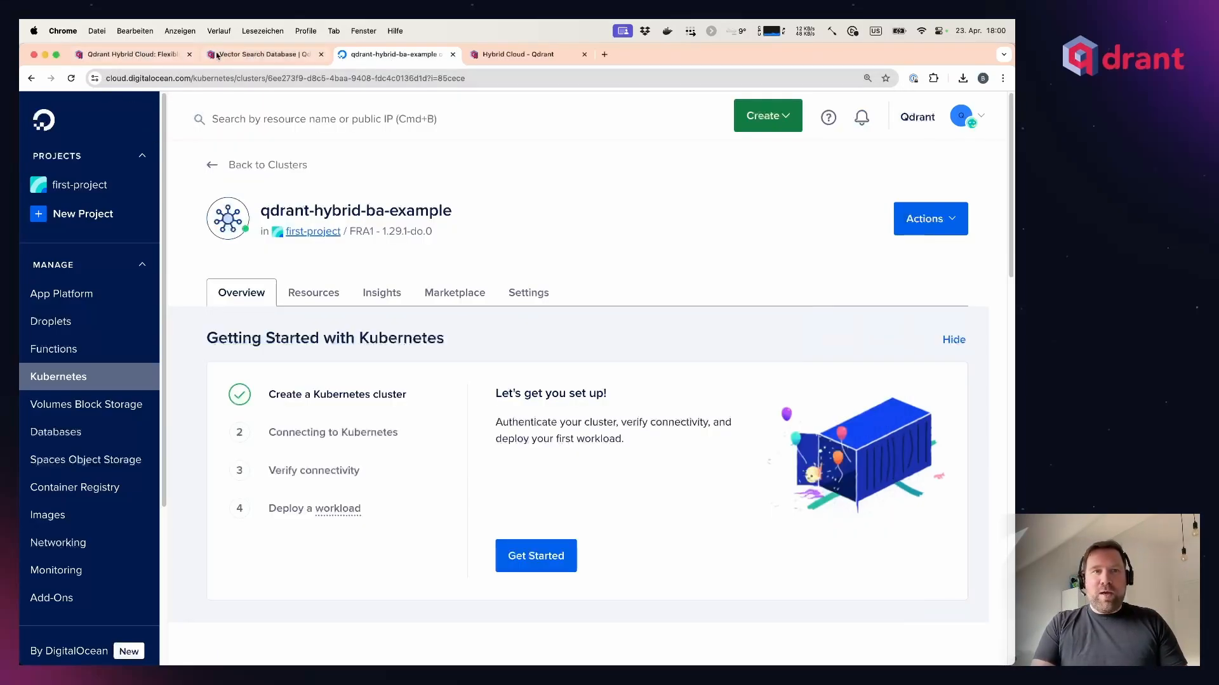
Start a new Hybrid Cloud environment in Qdrant Cloud named 'digitalocean'
click(263, 54)
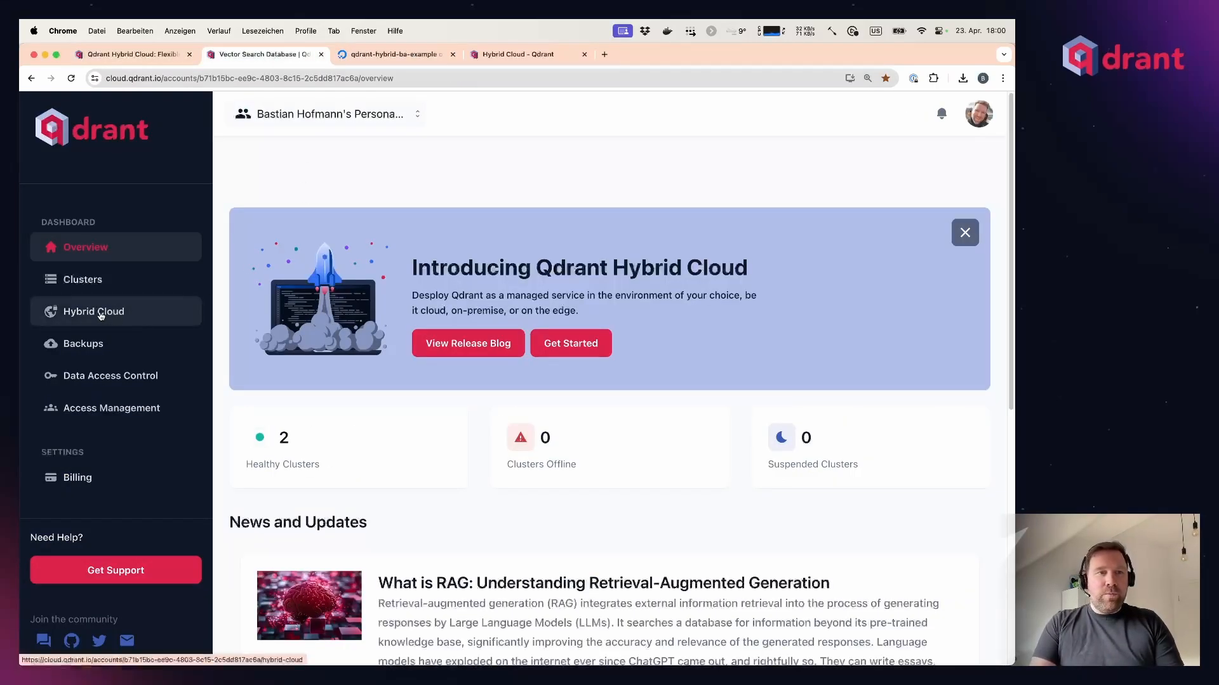
click(92, 311)
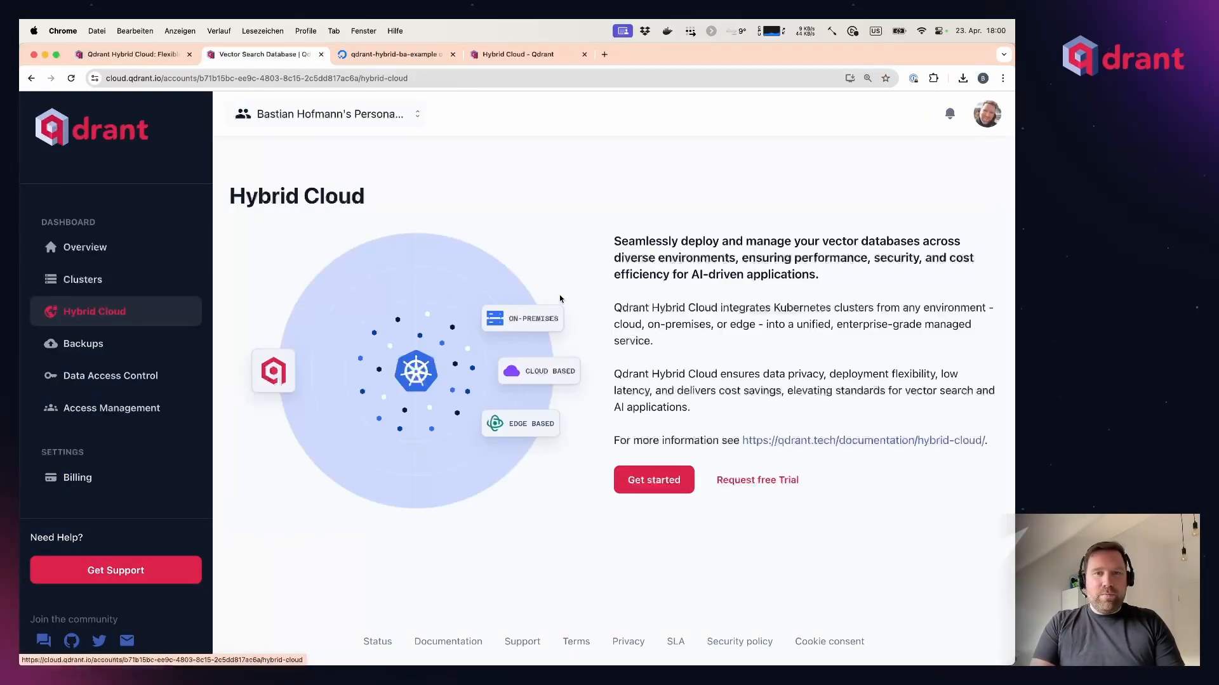
click(653, 480)
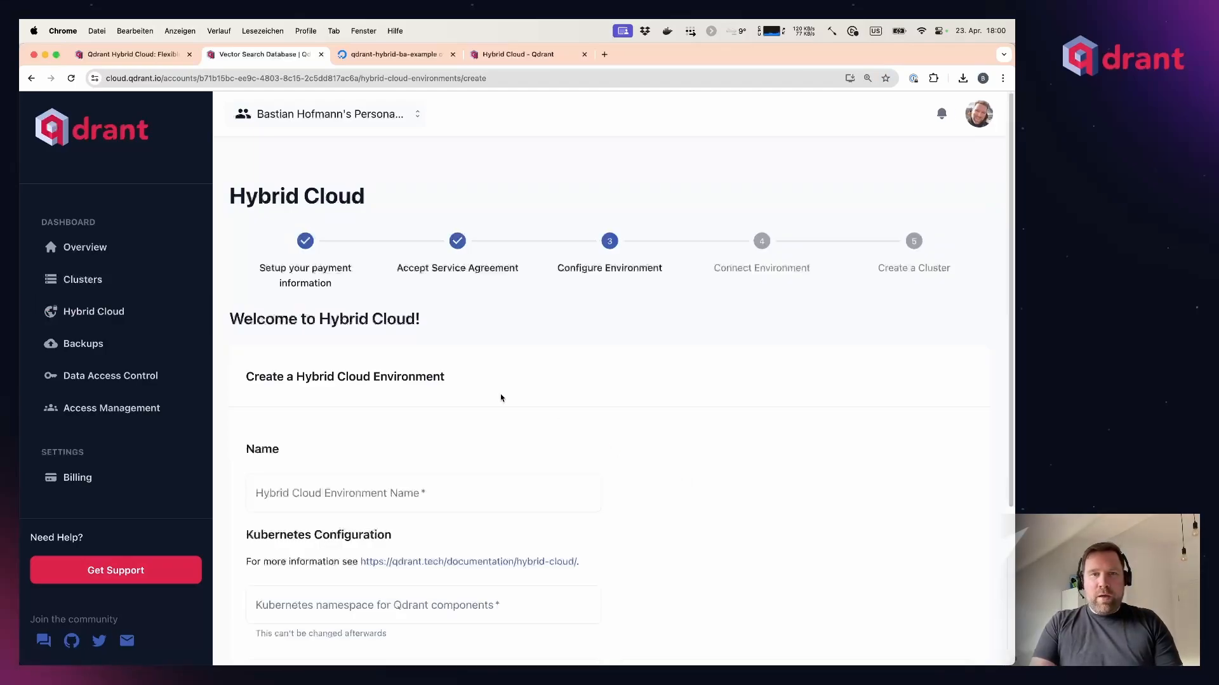
text(dig)
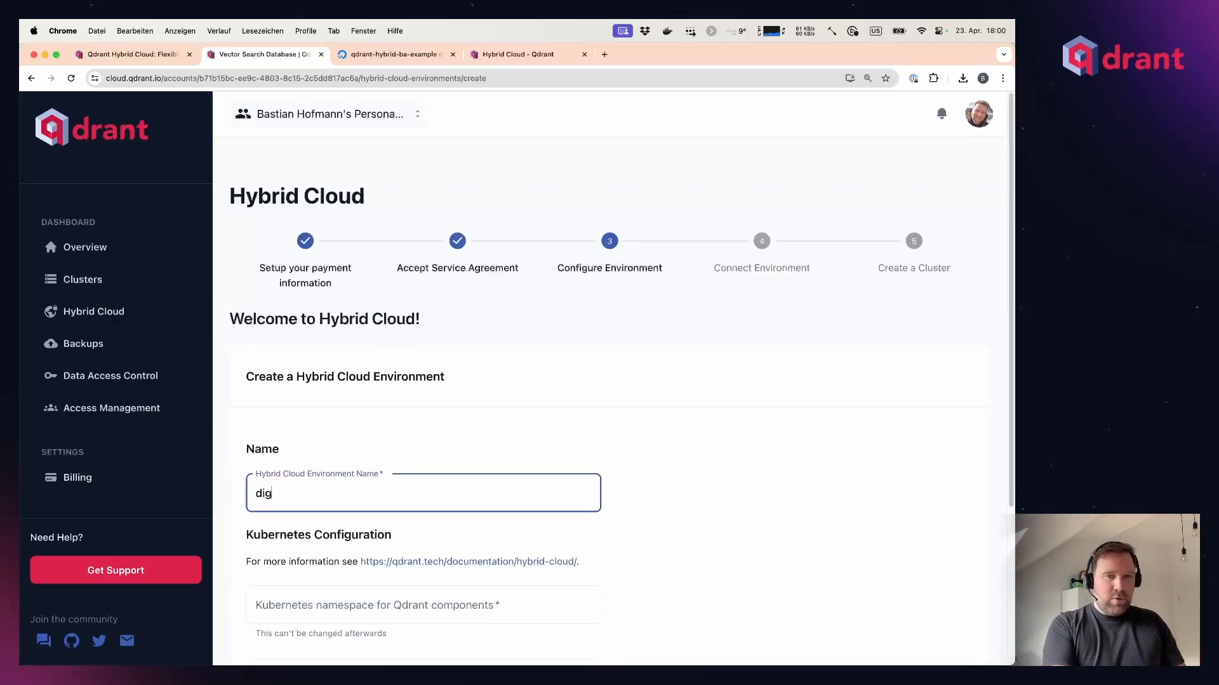
text(ta)
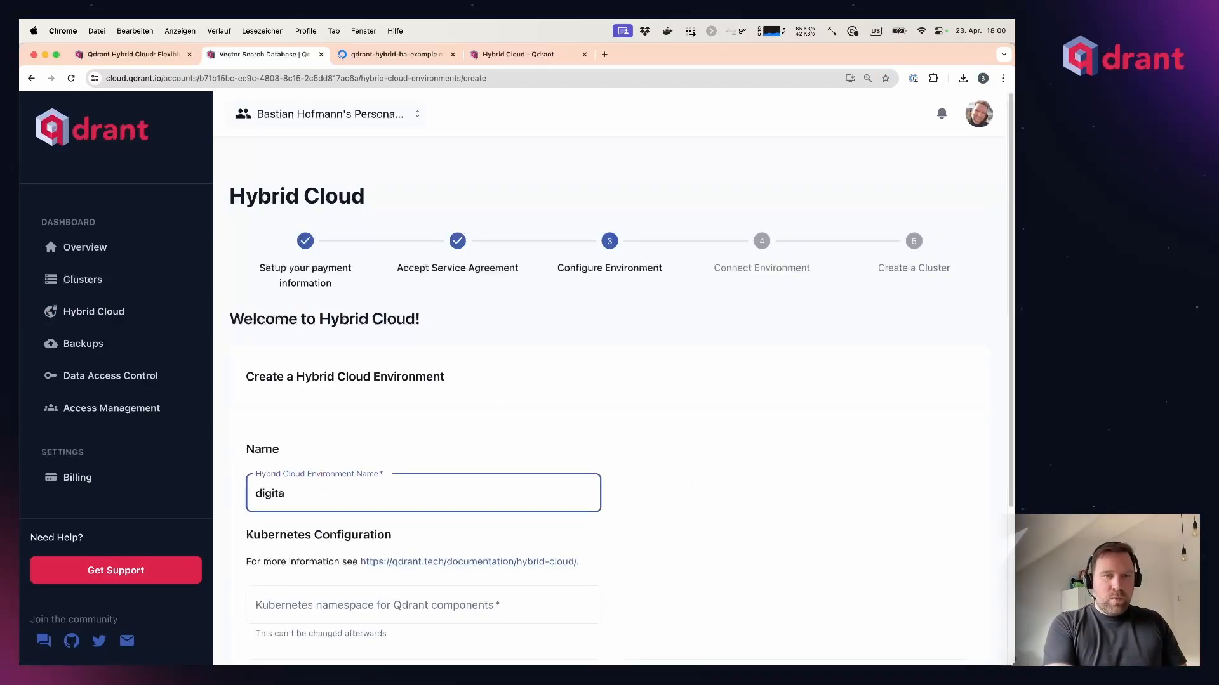
text(locean)
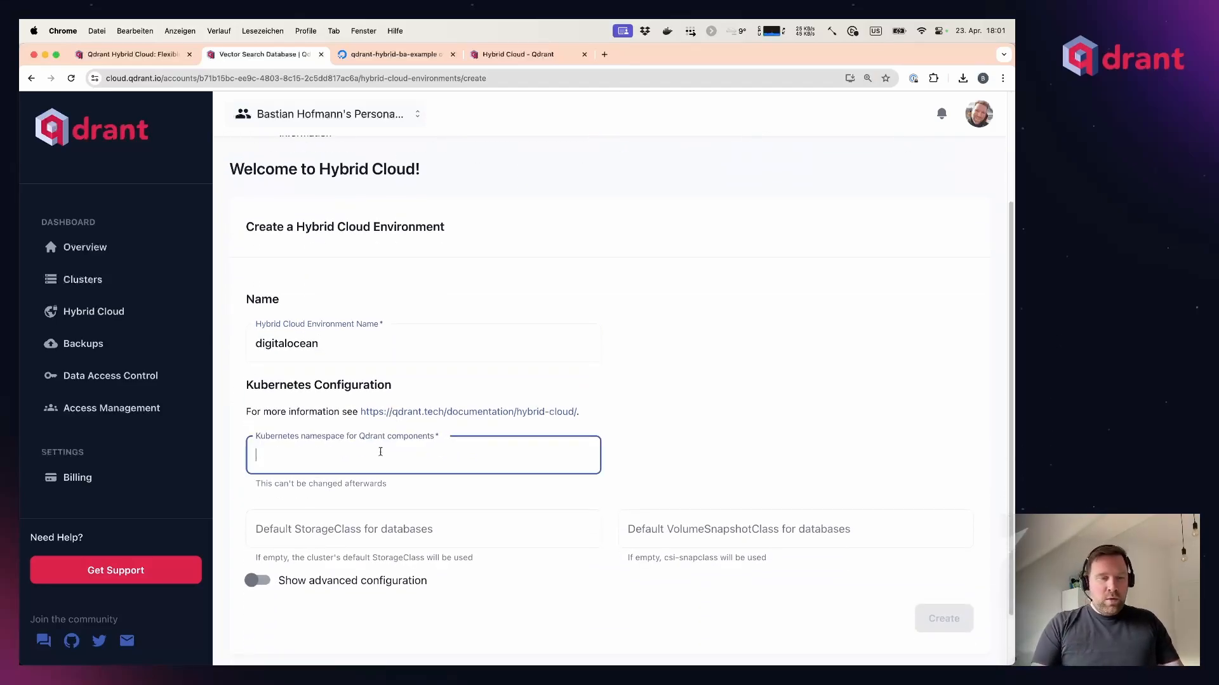
Set namespace 'qdrant' and do-block-storage storage/snapshot classes, then create the environment
click(943, 618)
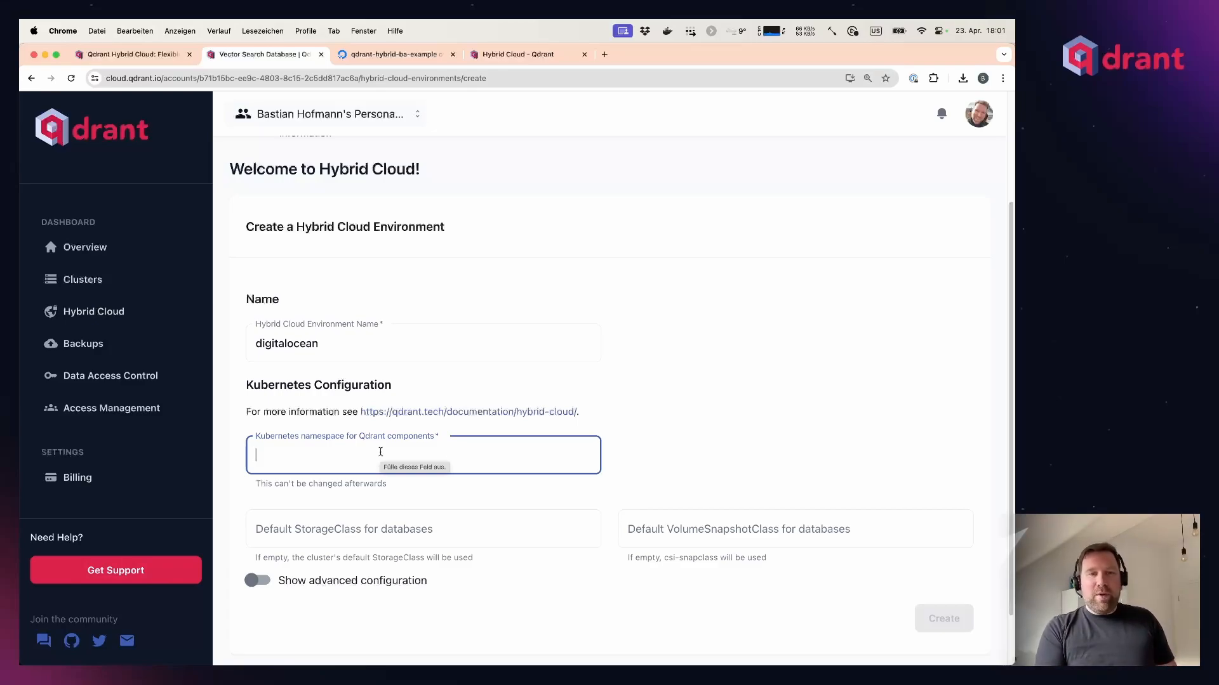
text(qdran)
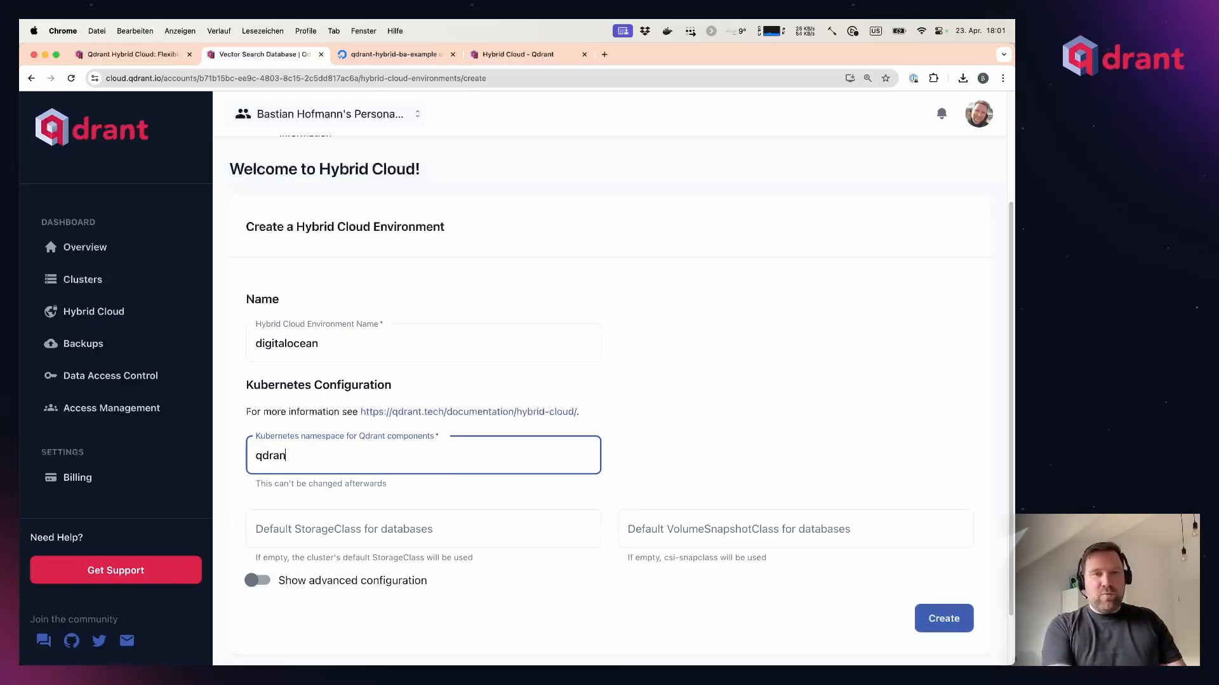
text(t)
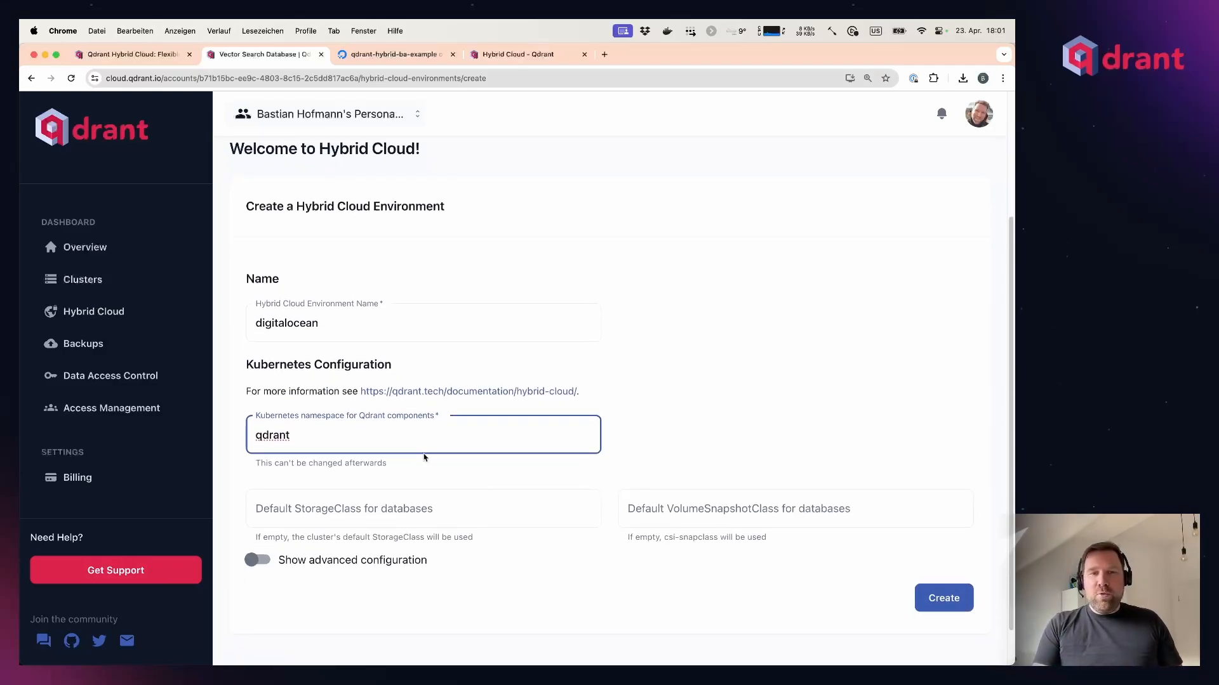
click(795, 508)
text(do-block-storage)
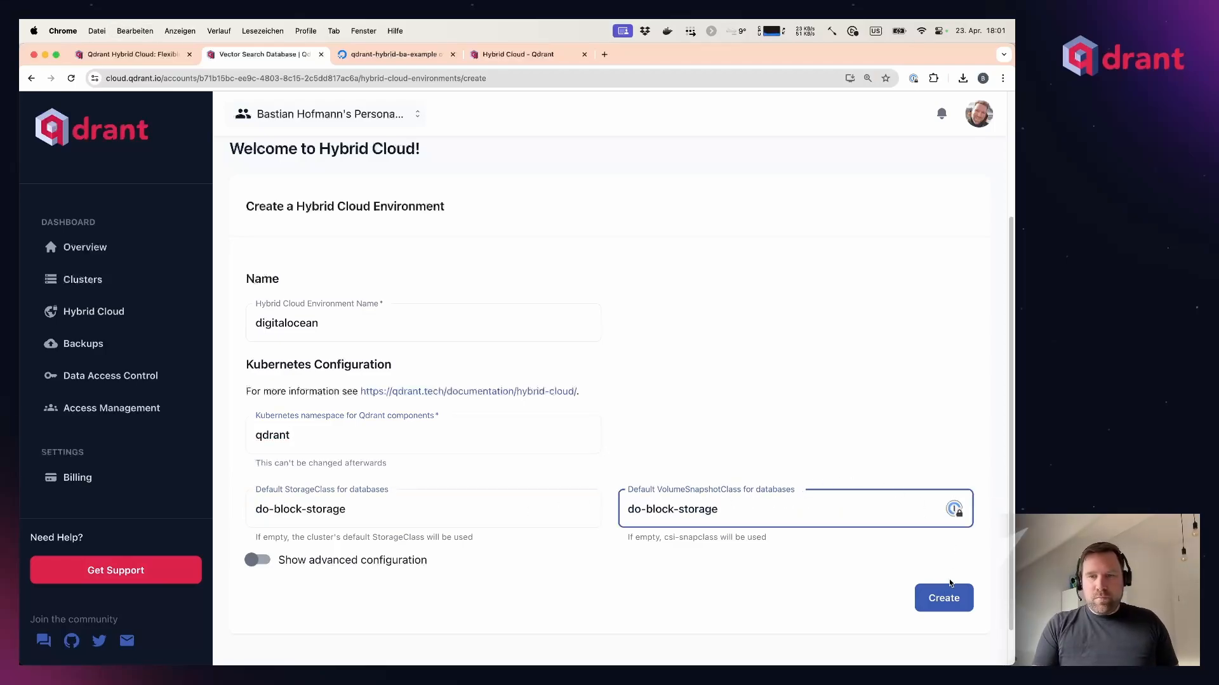
click(944, 598)
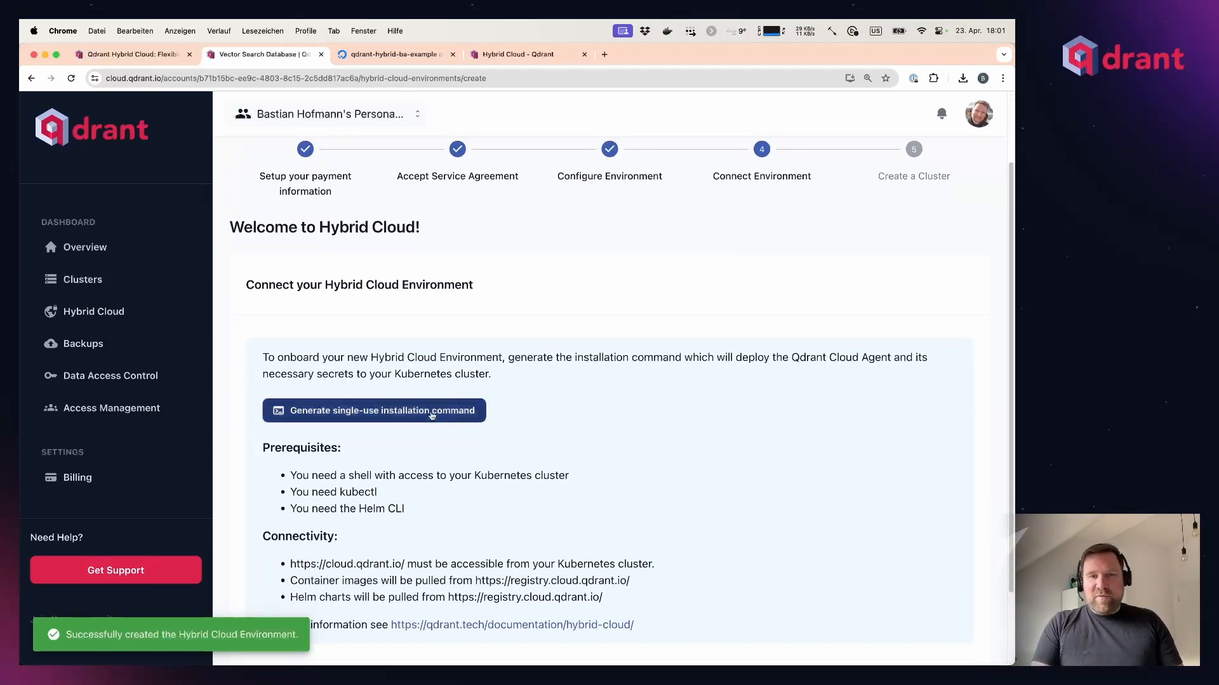
Generate the single-use installation command and run it to deploy the qdrant-cloud-agent, watching nodes and pods
click(373, 410)
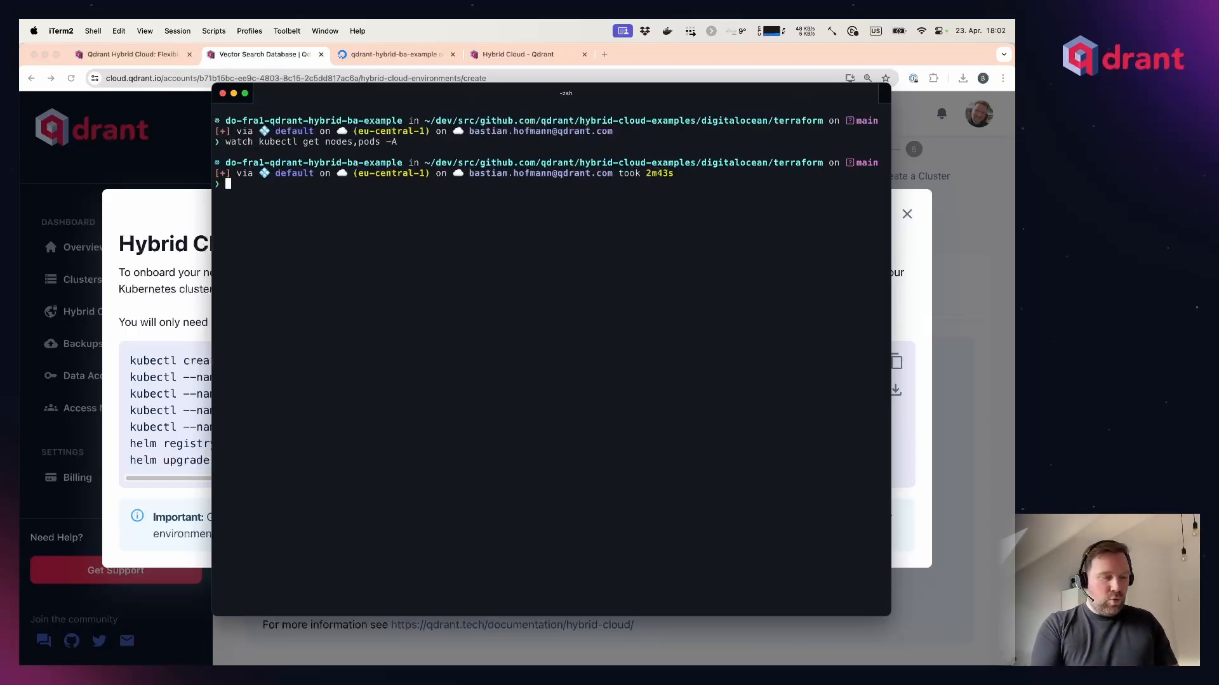
key(Enter)
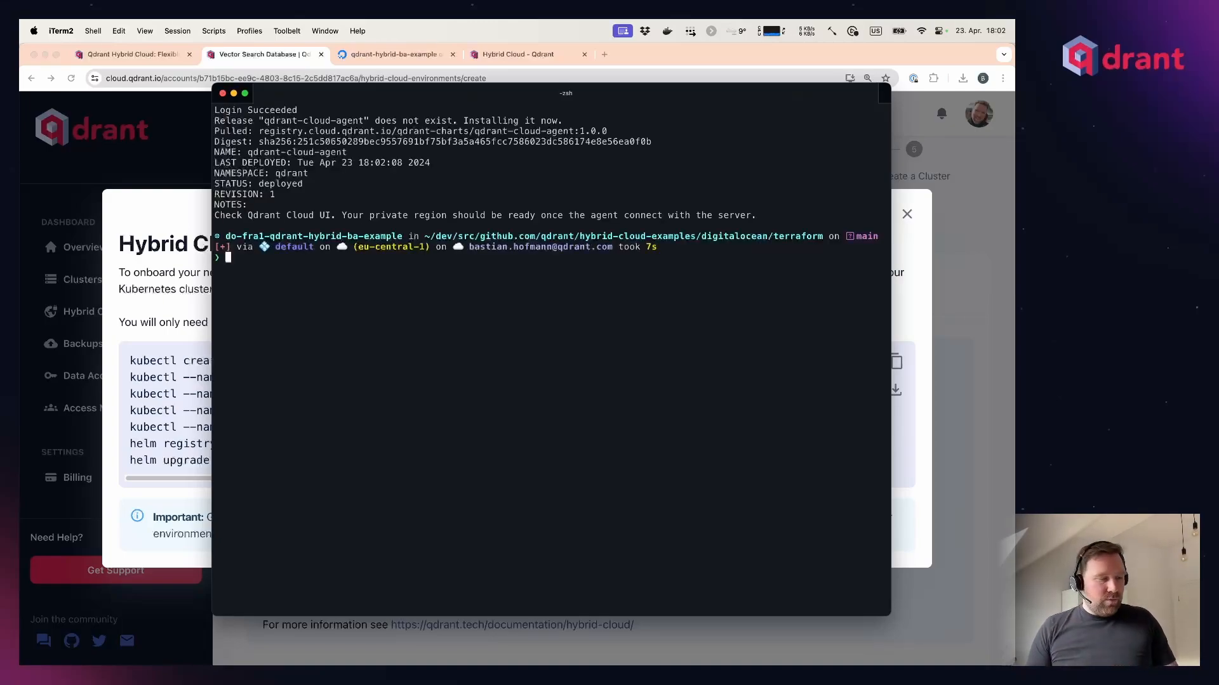
text(watch kubectl get nodes,pods -A)
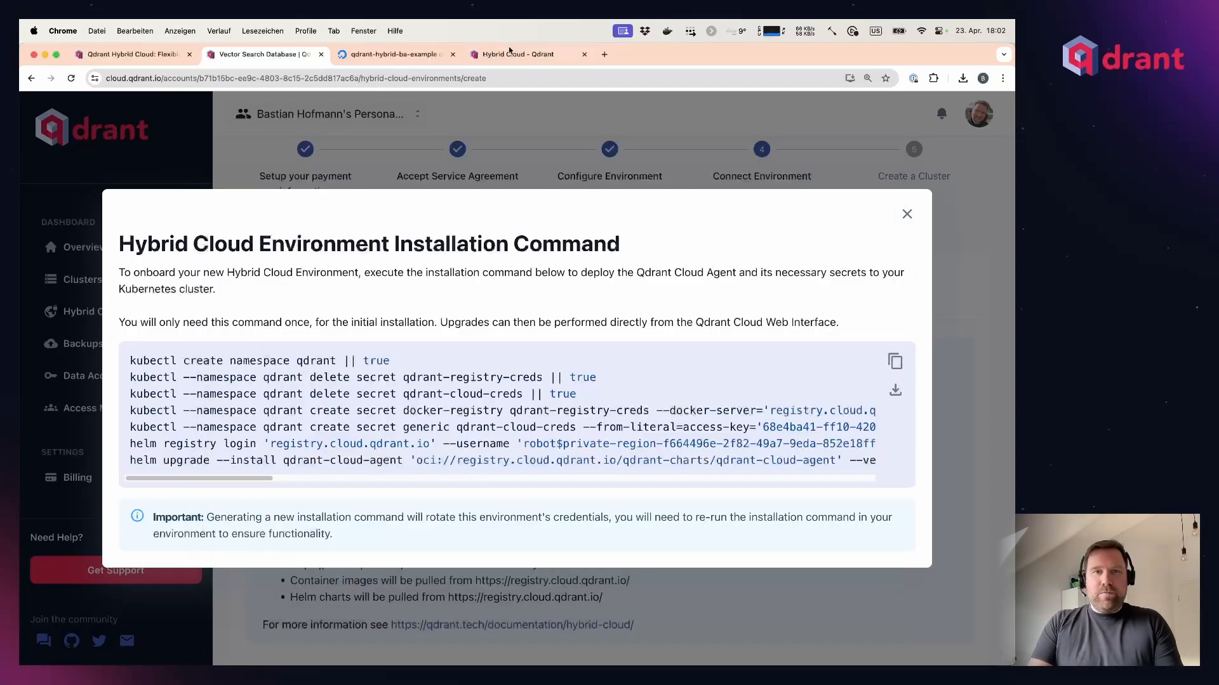
click(906, 214)
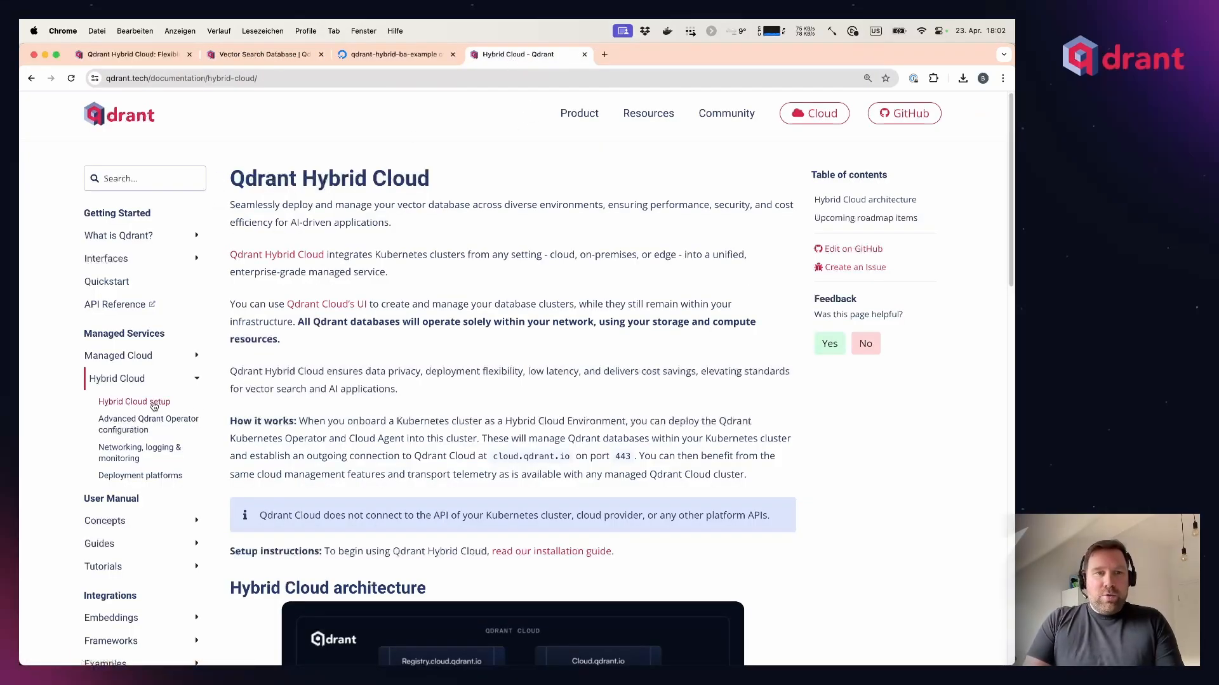
Read the Amazon Web Services (EKS) notes on the Deployment platforms documentation page
click(134, 403)
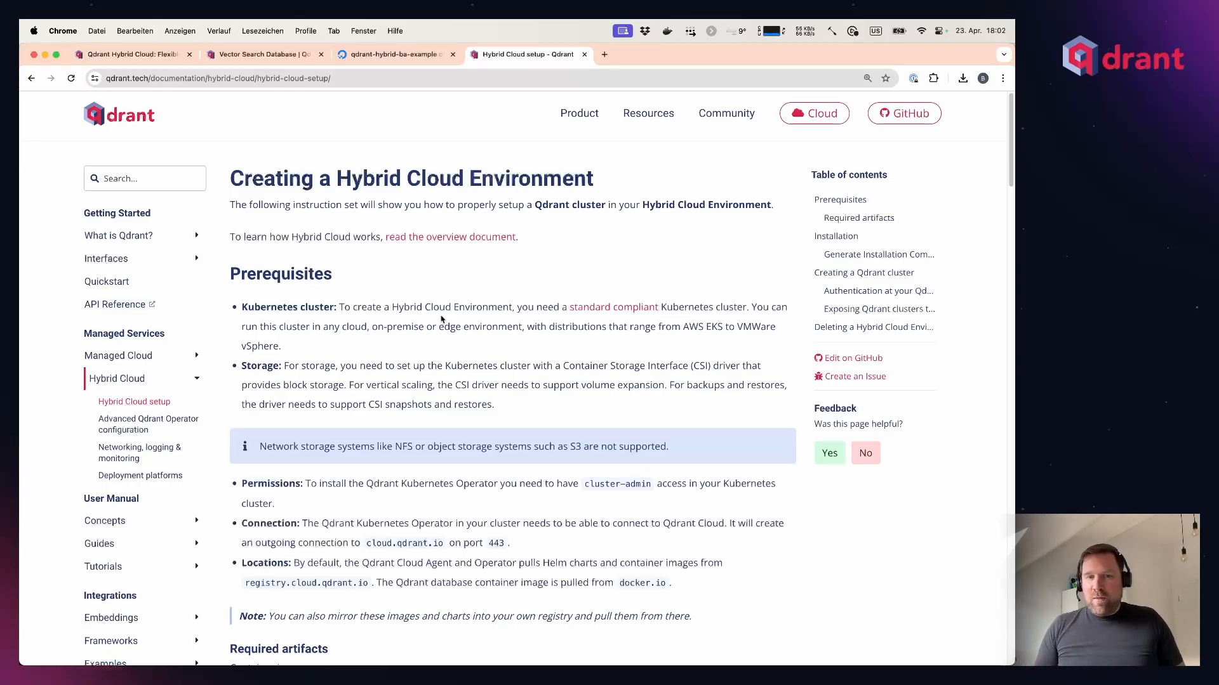
mouse_move(415, 574)
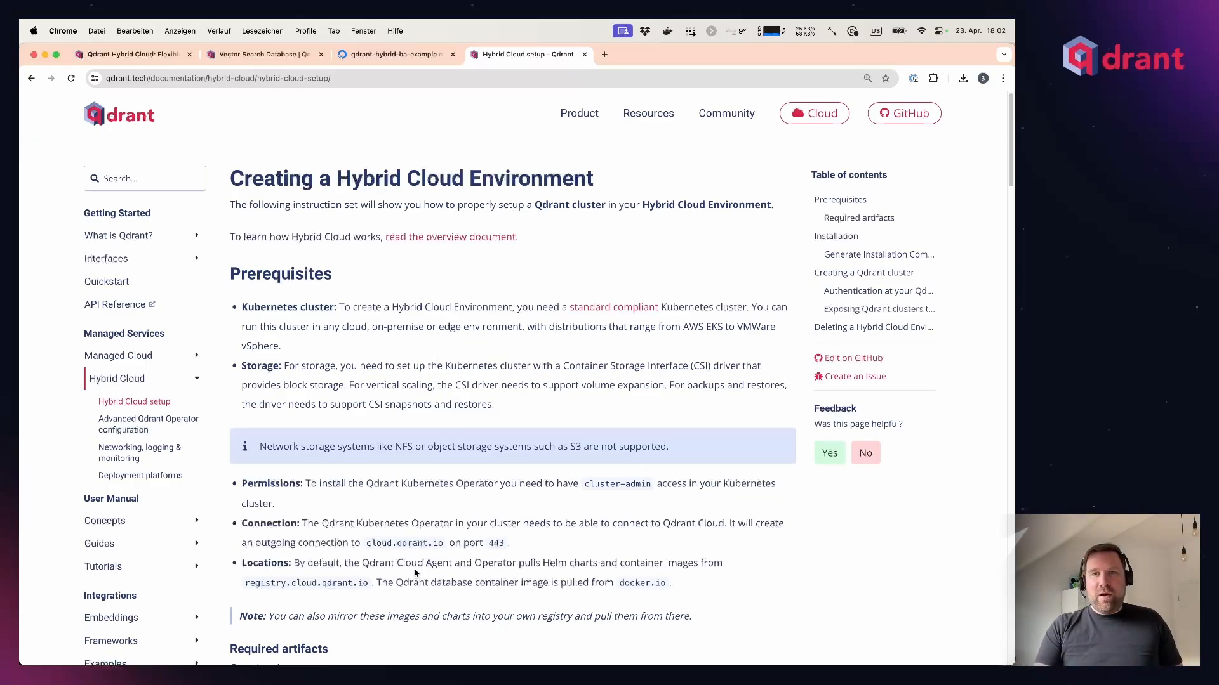
click(140, 475)
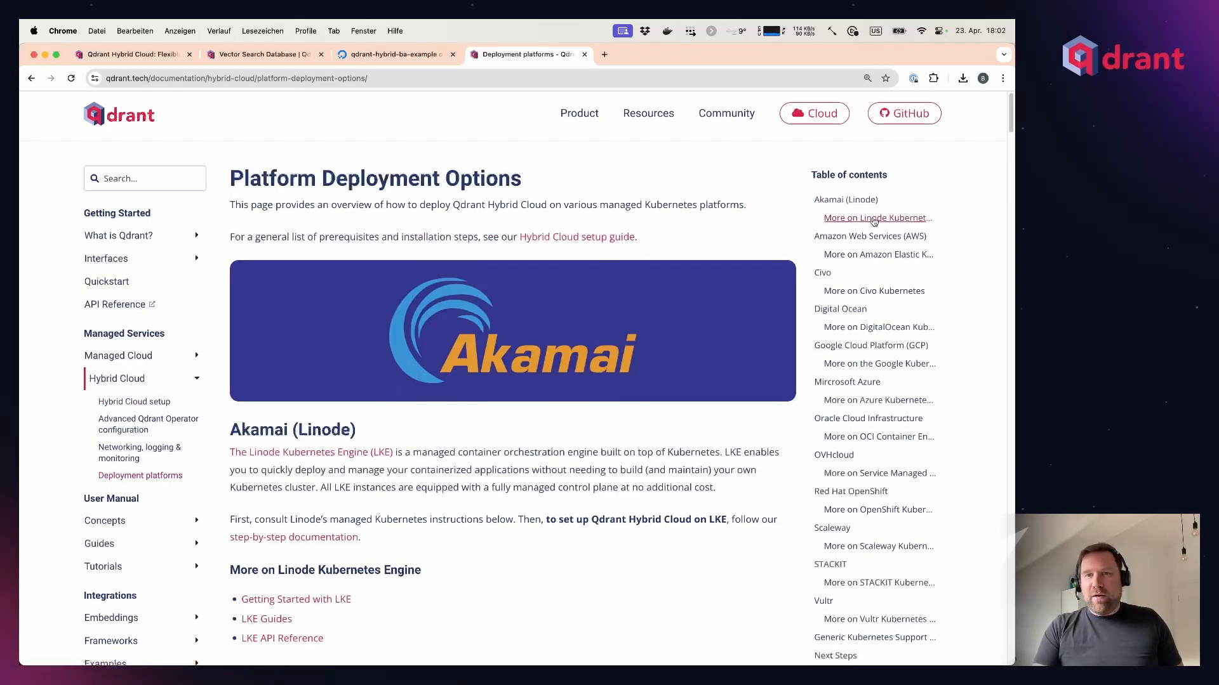
click(870, 236)
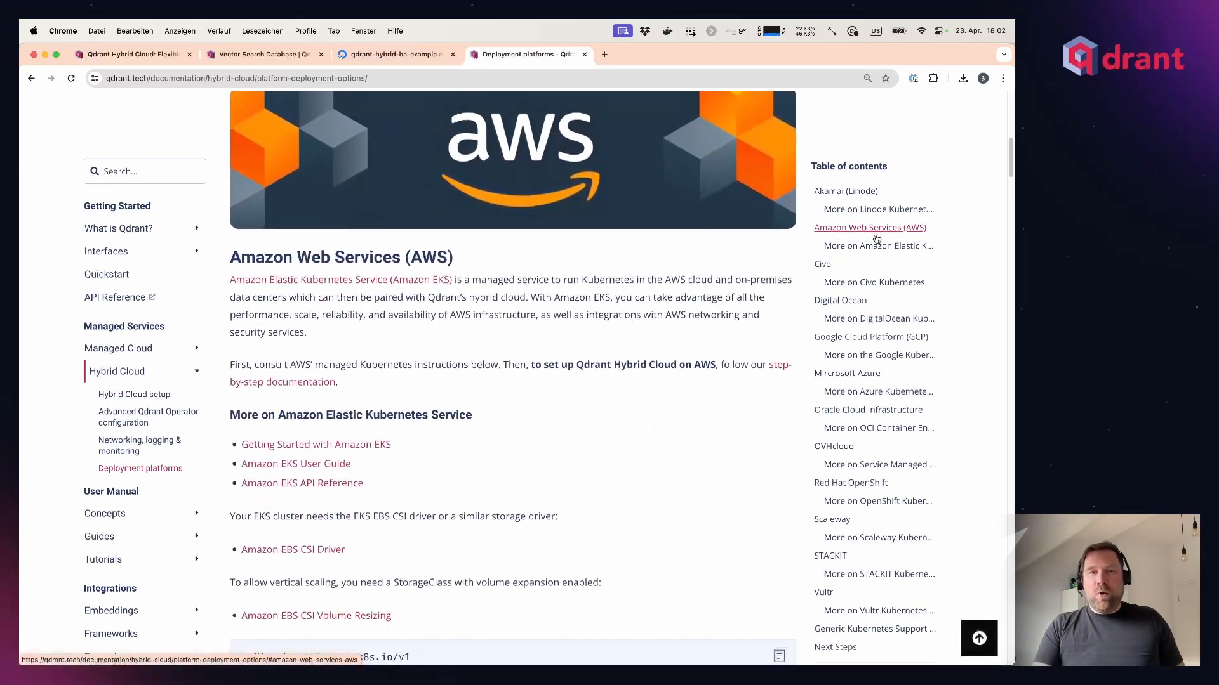
scroll(down, 3)
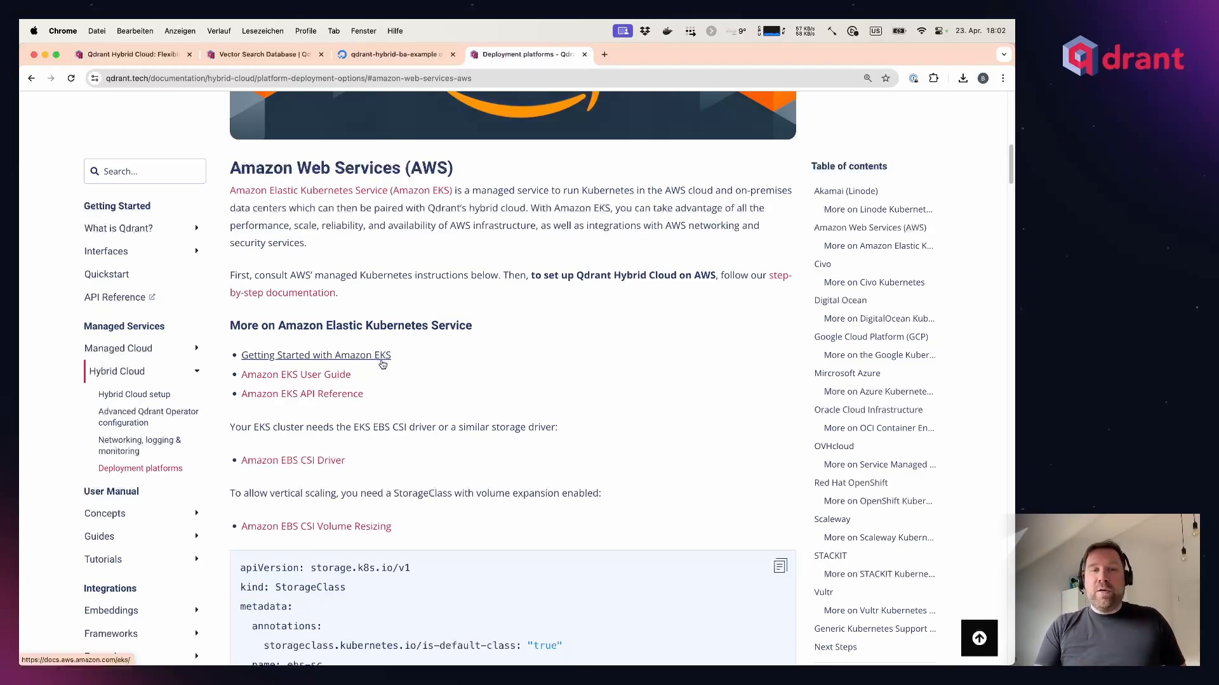
scroll(down, 3)
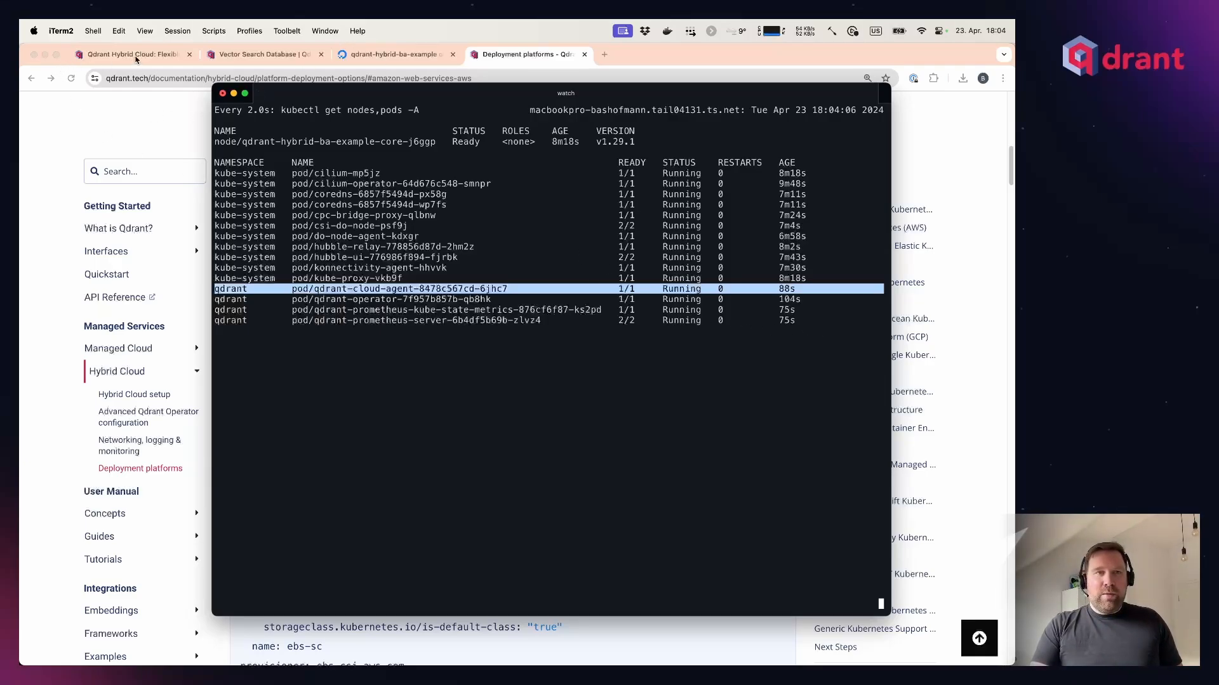
Continue once the digitalocean environment reports operator, agent and Prometheus ready
click(264, 54)
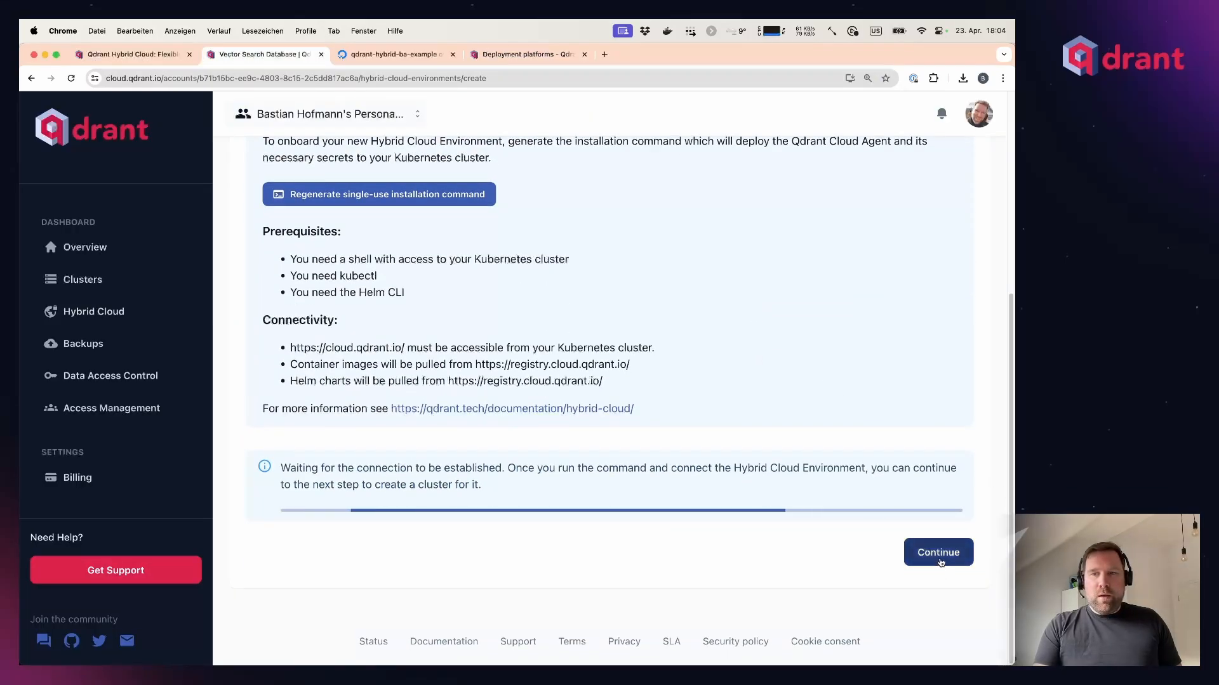
click(937, 552)
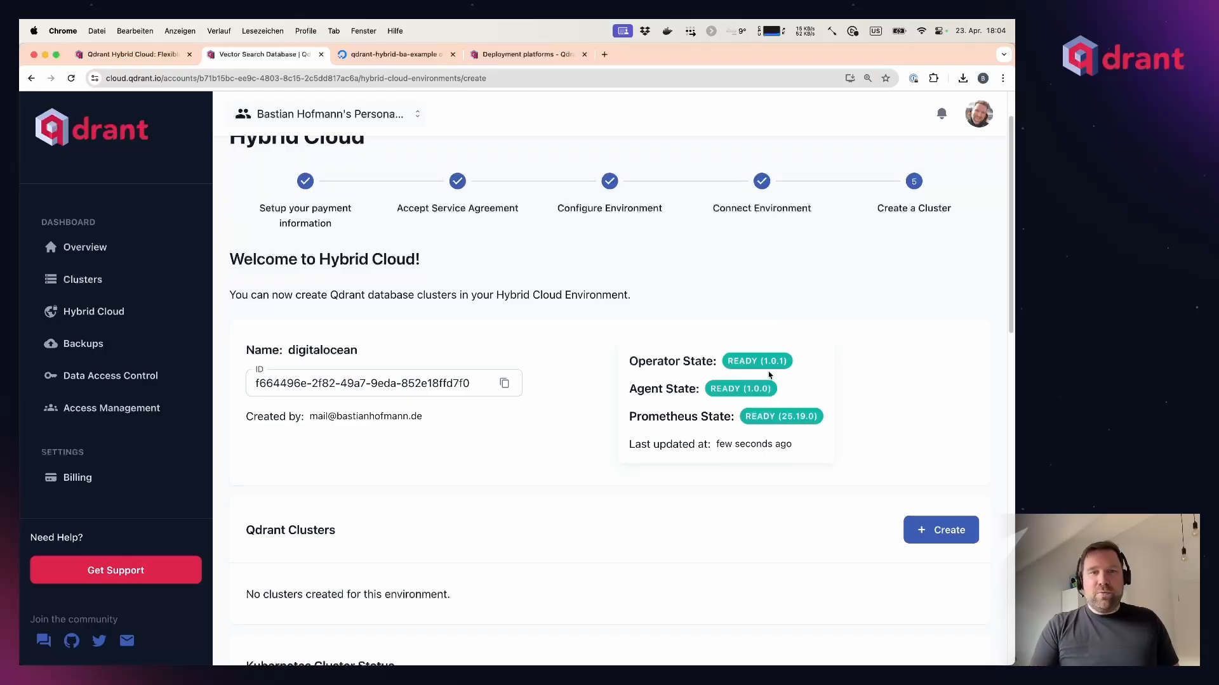
scroll(down, 3)
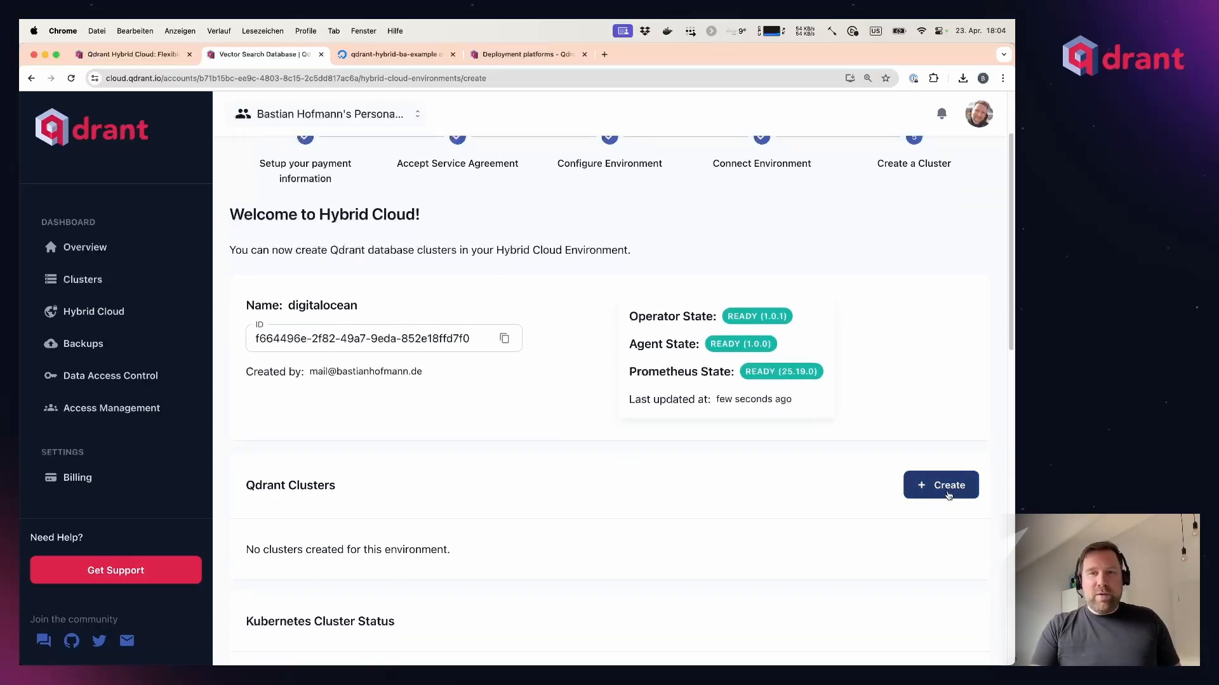
Create 'digitalocean-cluster' with 2 GB RAM, 1 node and 8 GB disk in the digitalocean region
click(940, 485)
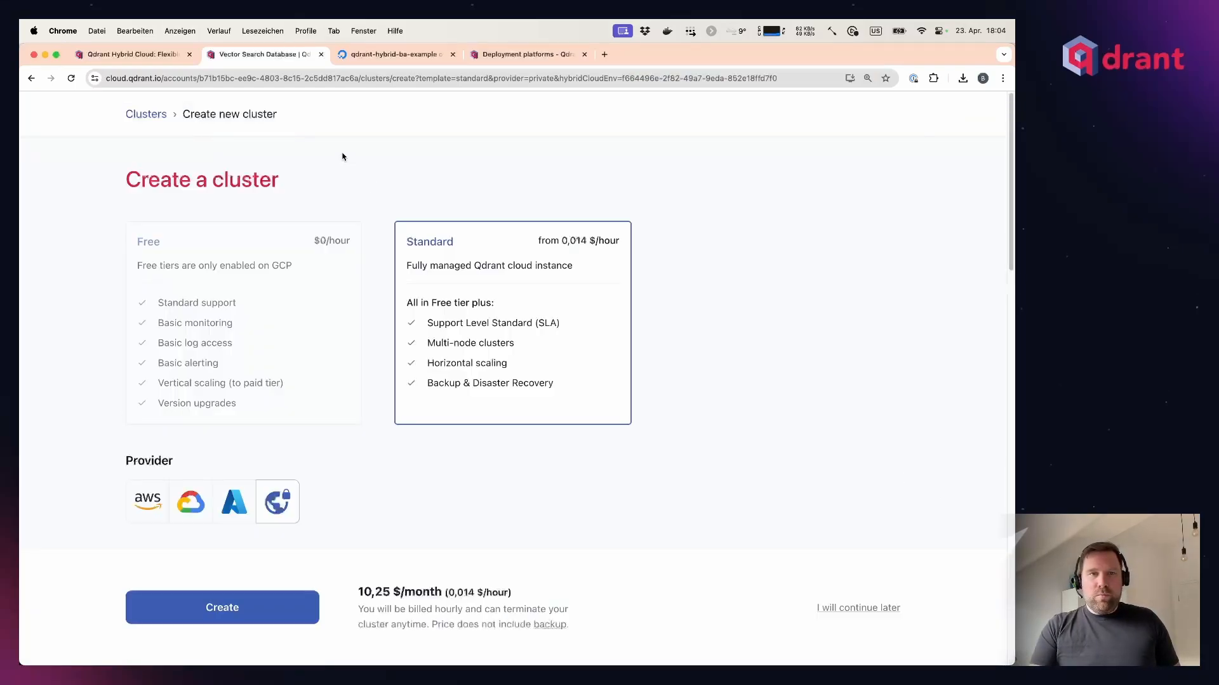
scroll(down, 3)
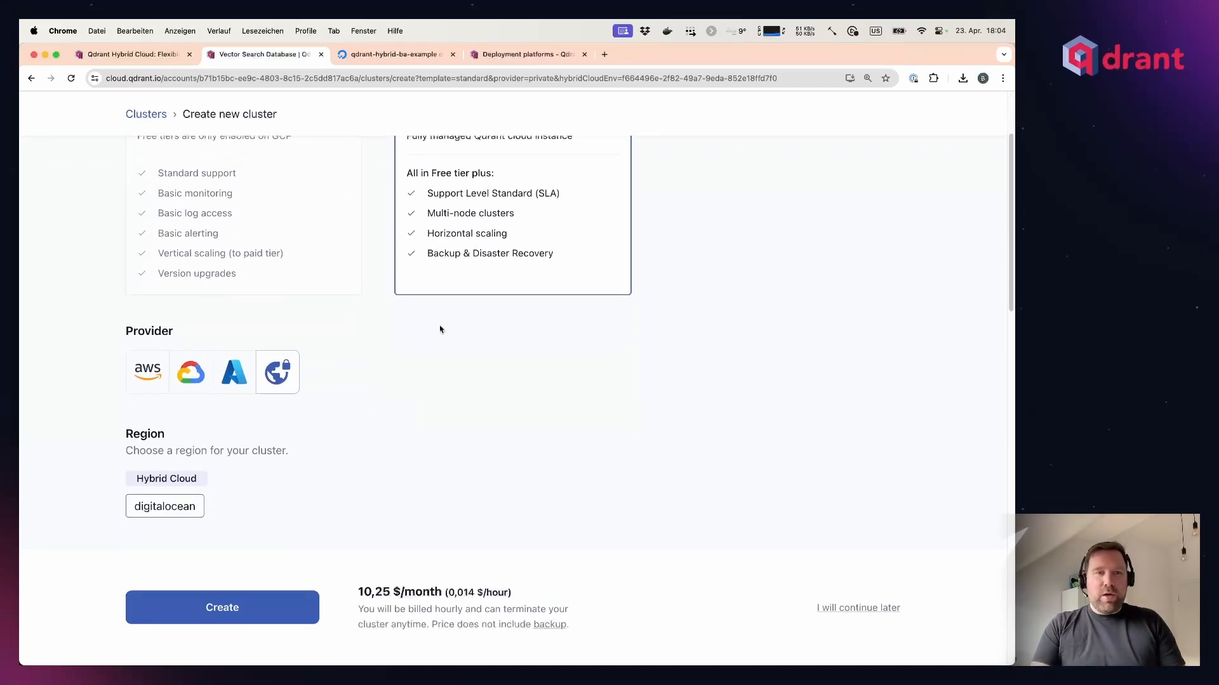
scroll(down, 3)
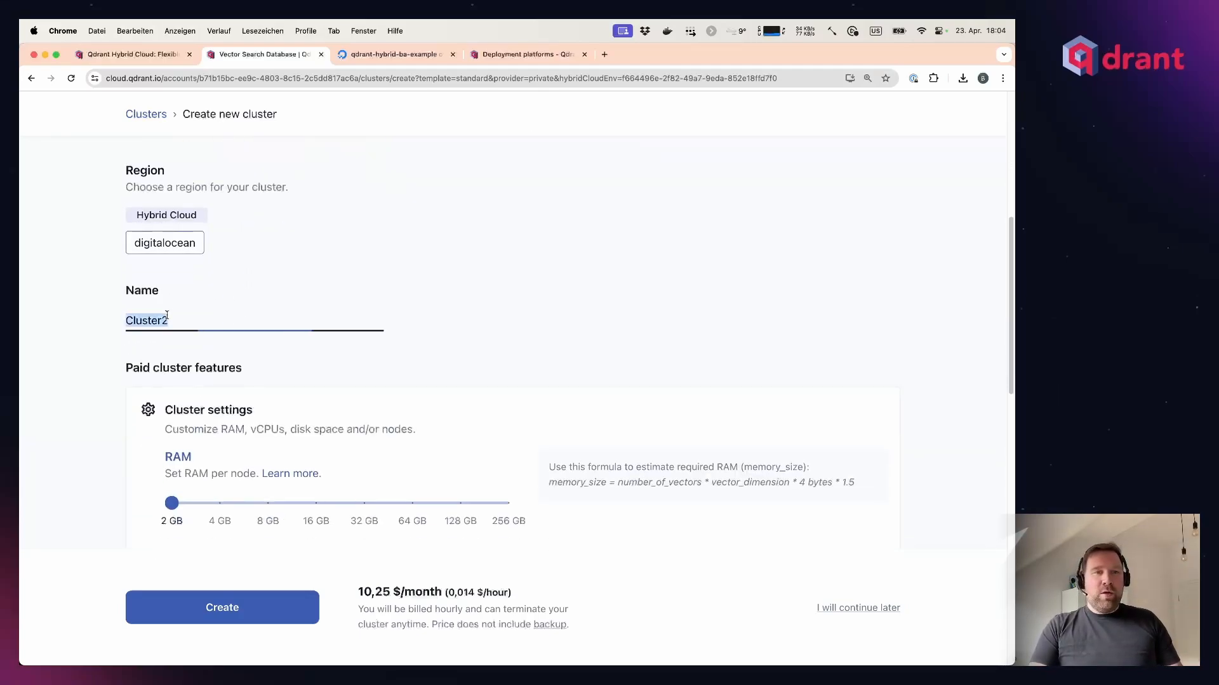
text(digital)
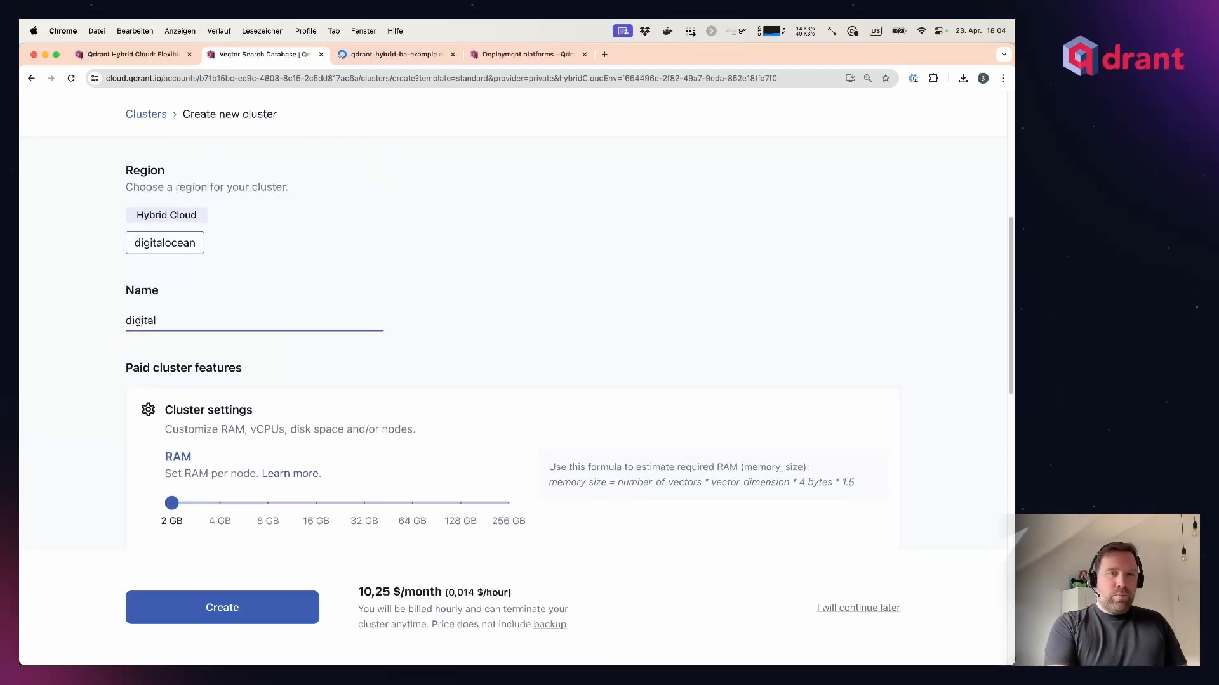
text(ocean-cluster)
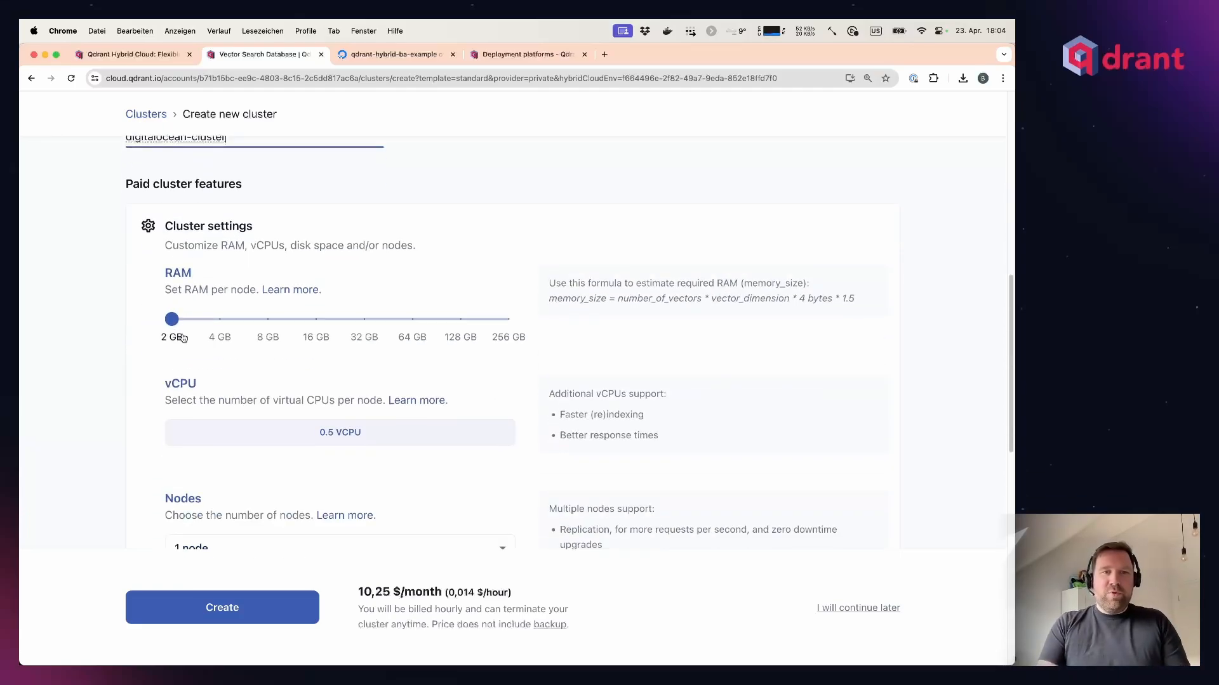
drag(171, 319, 220, 319)
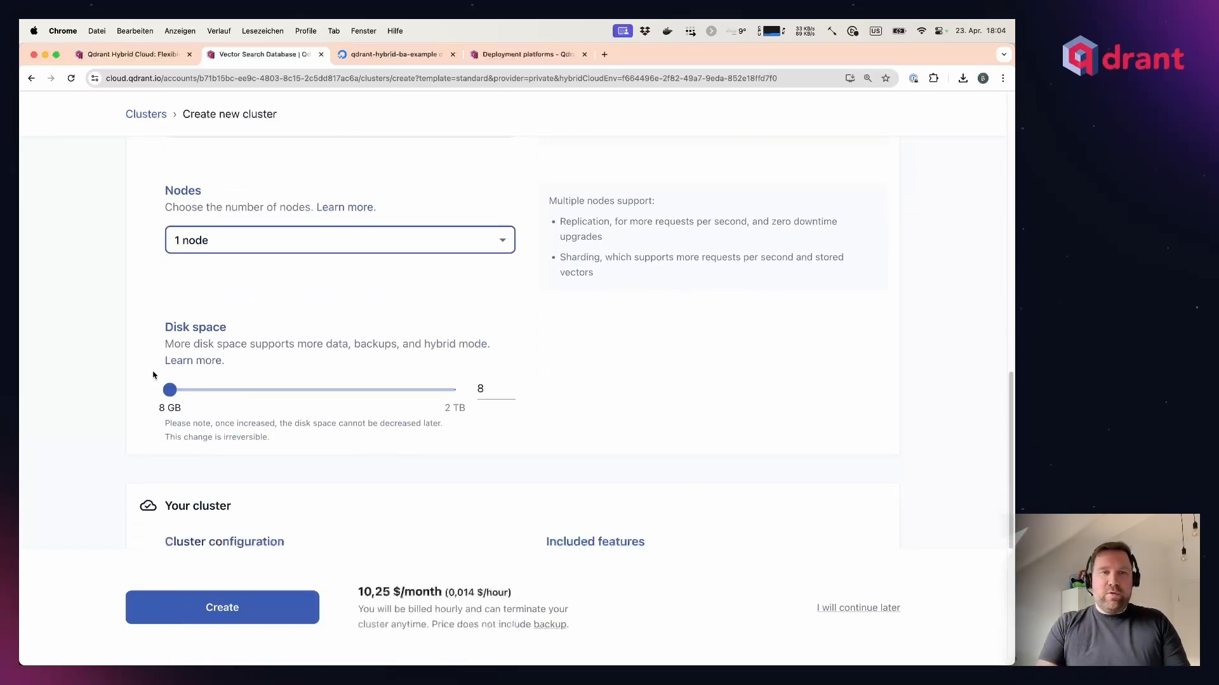
mouse_move(266, 613)
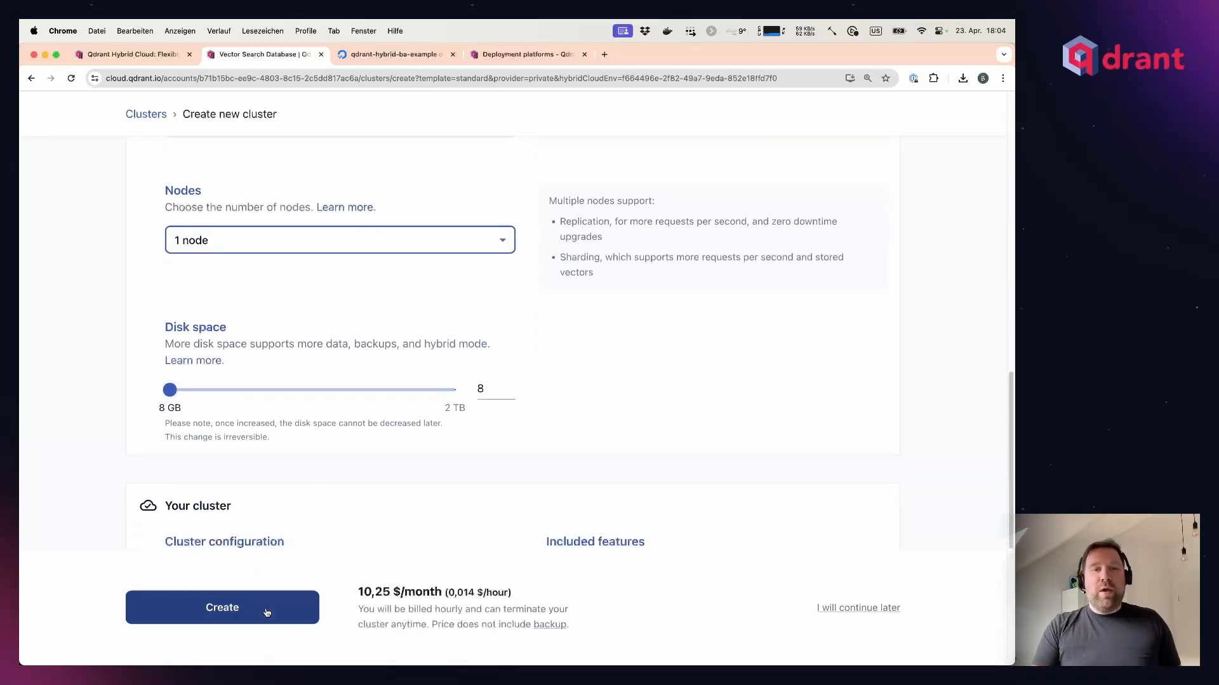
click(221, 607)
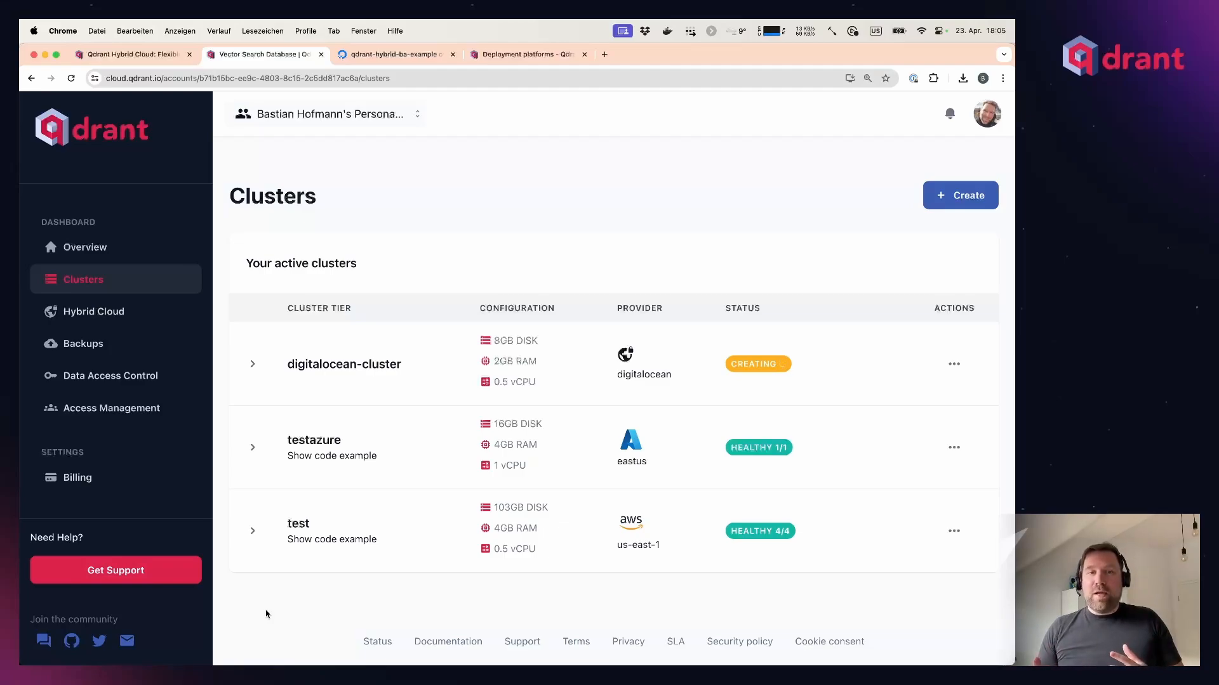
mouse_move(268, 504)
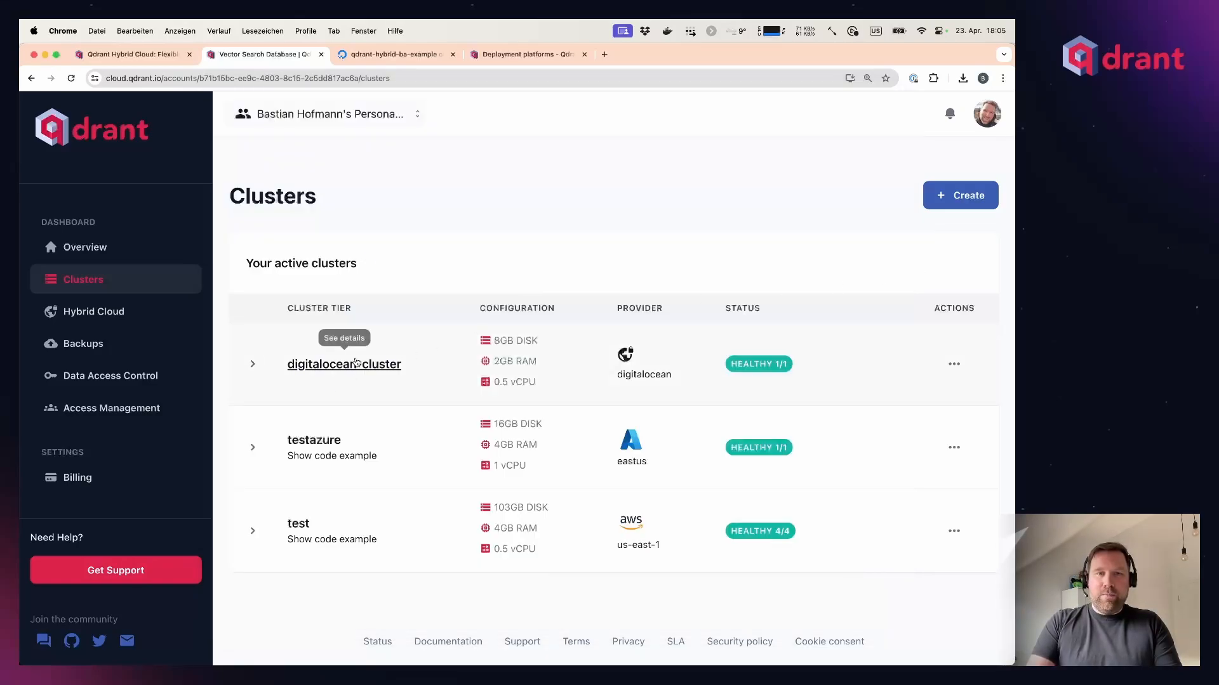
Open digitalocean-cluster's details once its status shows HEALTHY 1/1
click(344, 364)
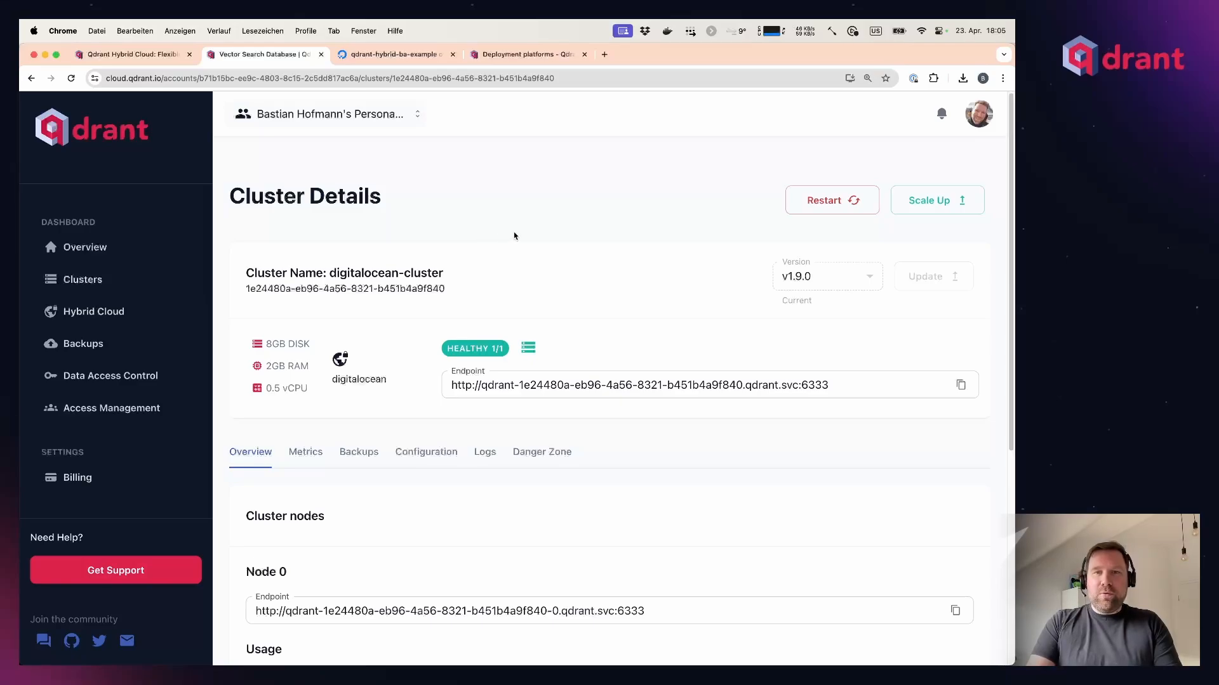
mouse_move(520, 248)
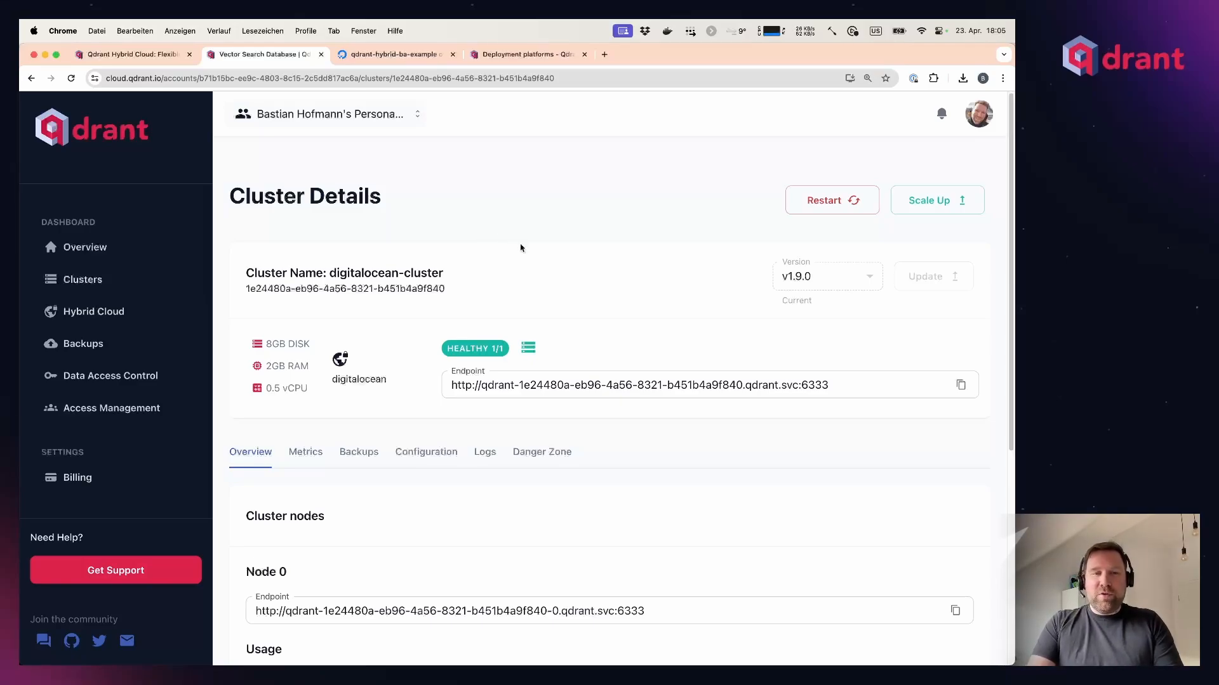
Review the cluster's Metrics and Backups schedule, then return to the Qdrant Hybrid Cloud product page
scroll(down, 3)
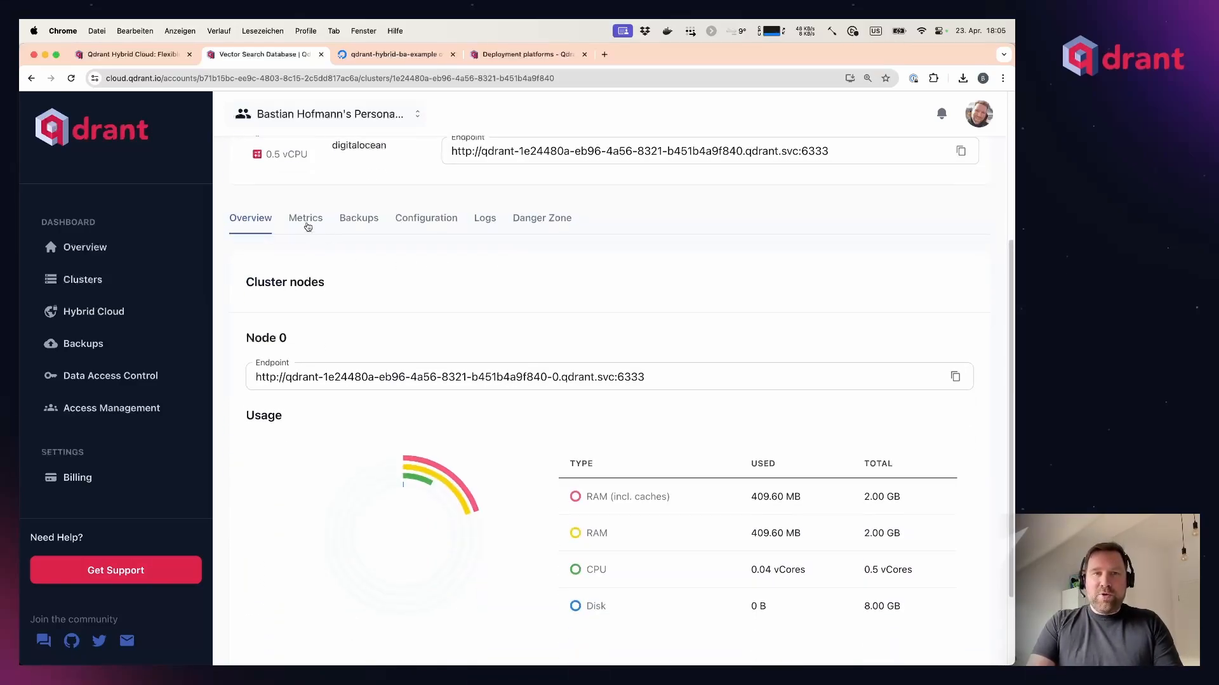
click(304, 217)
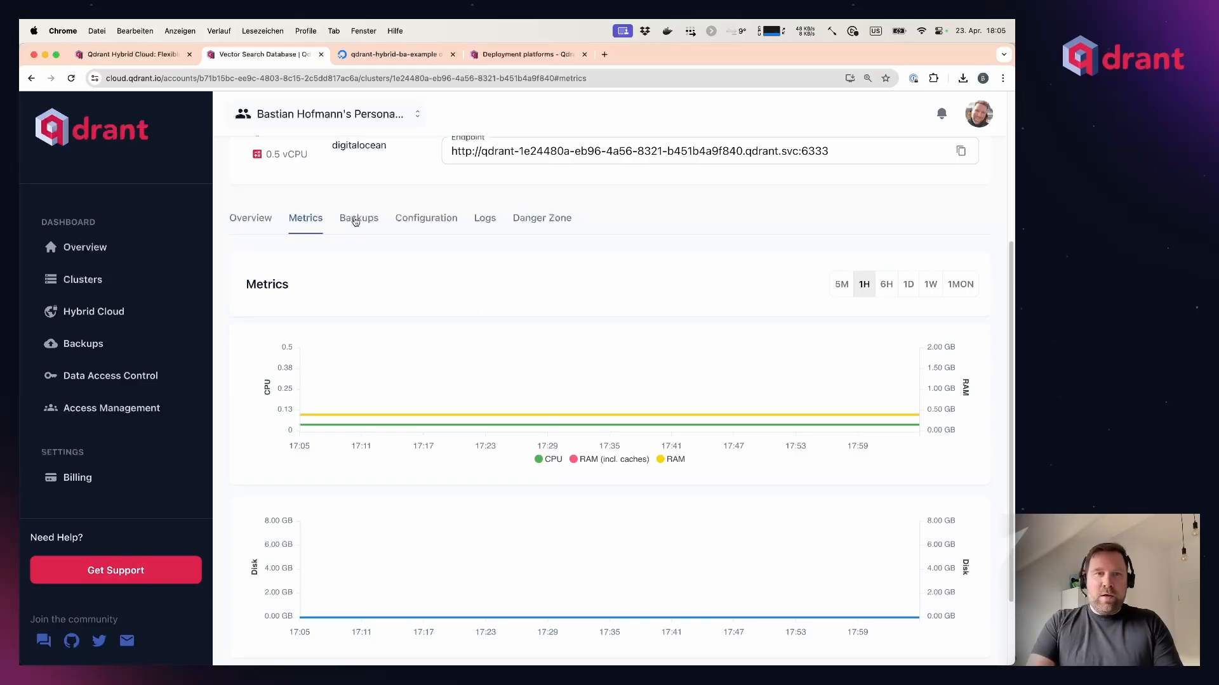
click(358, 217)
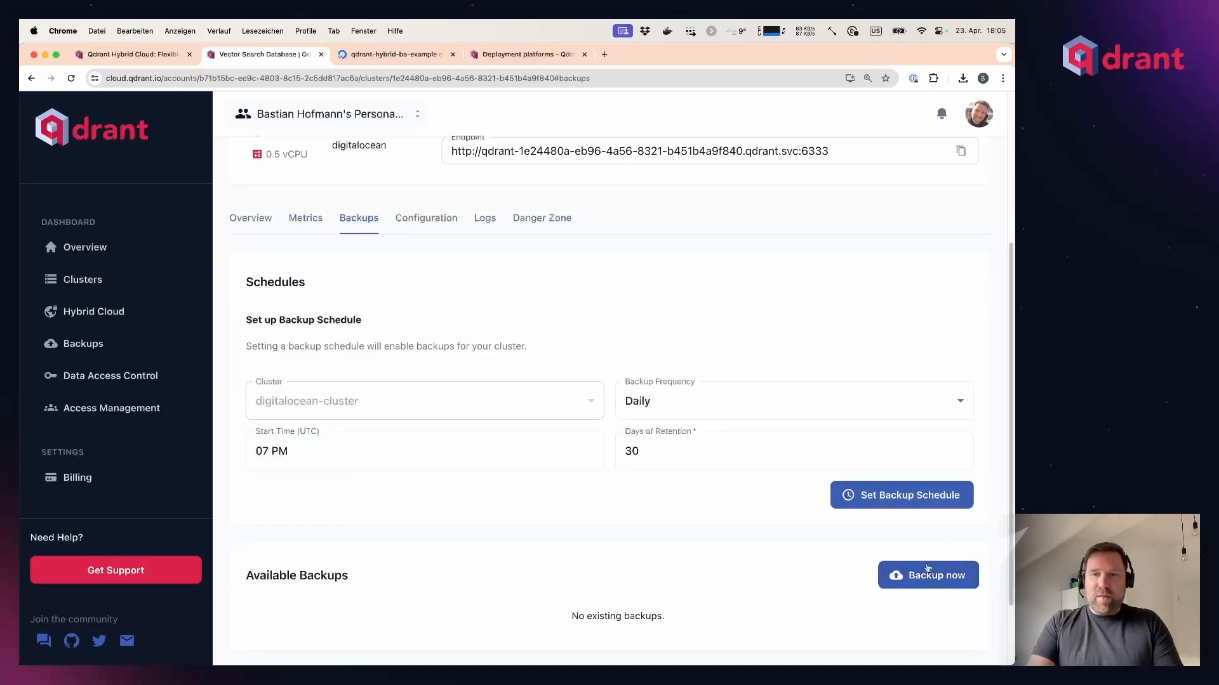
mouse_move(740, 503)
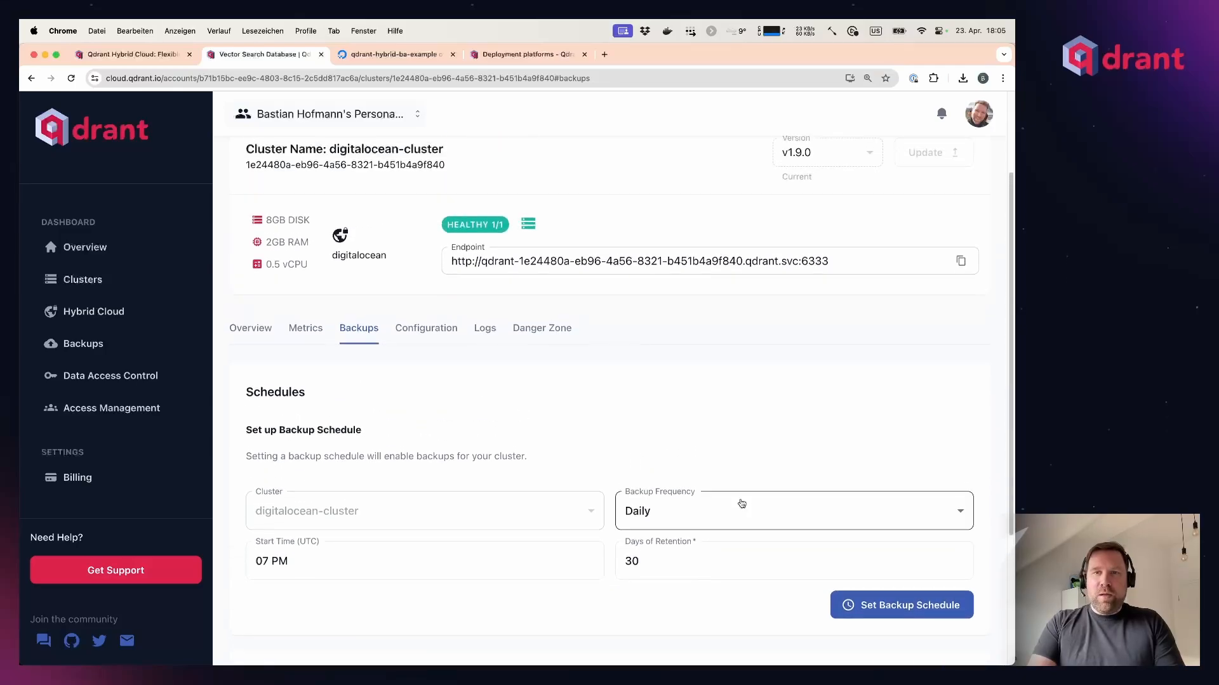
scroll(up, 3)
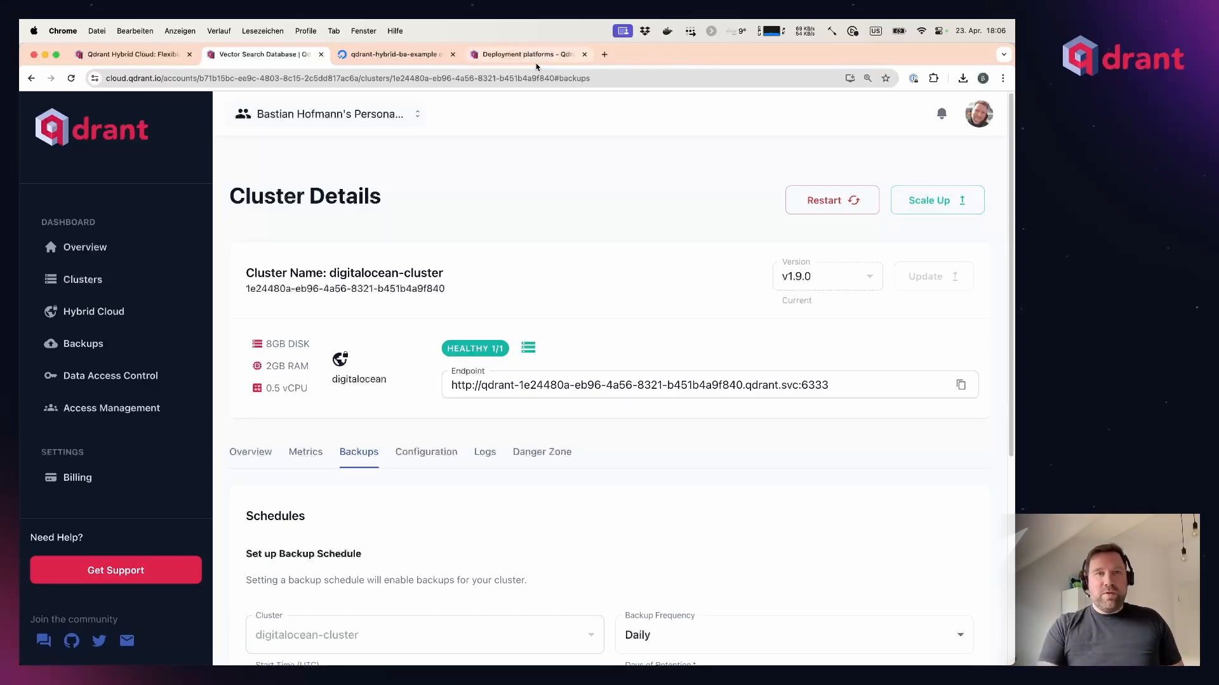
click(132, 54)
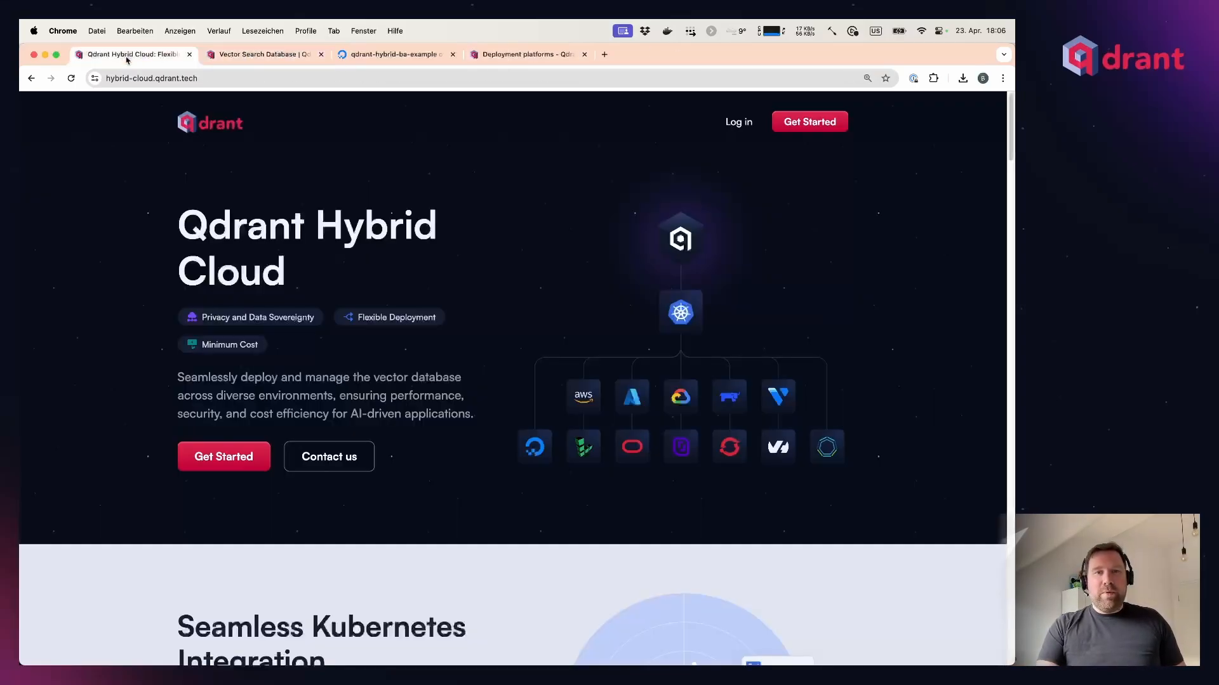